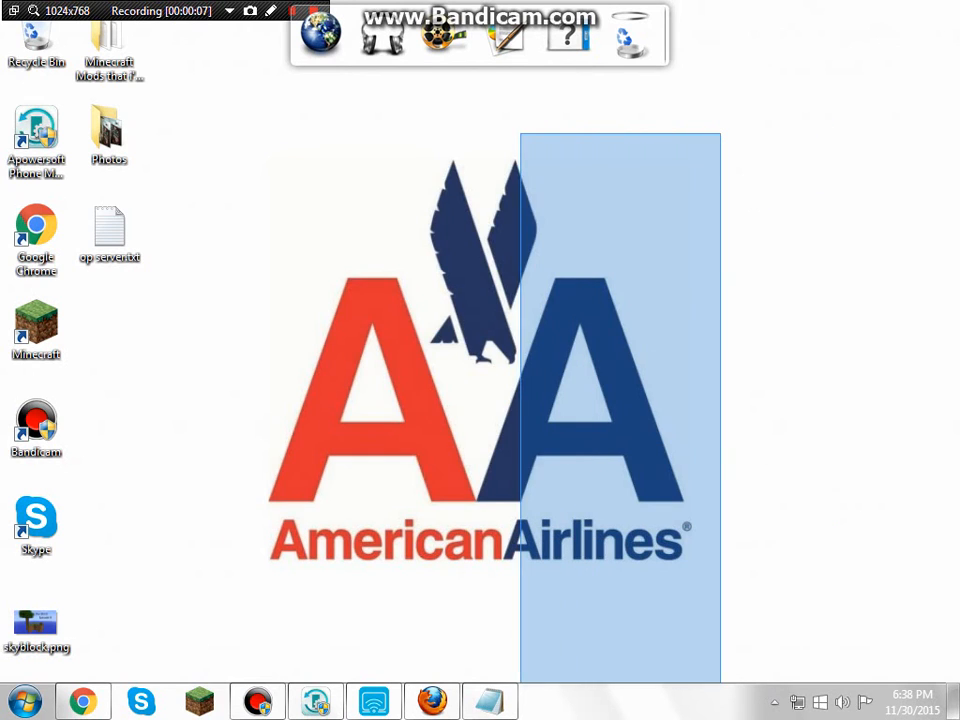
- Close the Desktop Window Manager warning and the Notepad window from their taskbar icons
{"action": "left_click", "coordinate": [620, 405]}
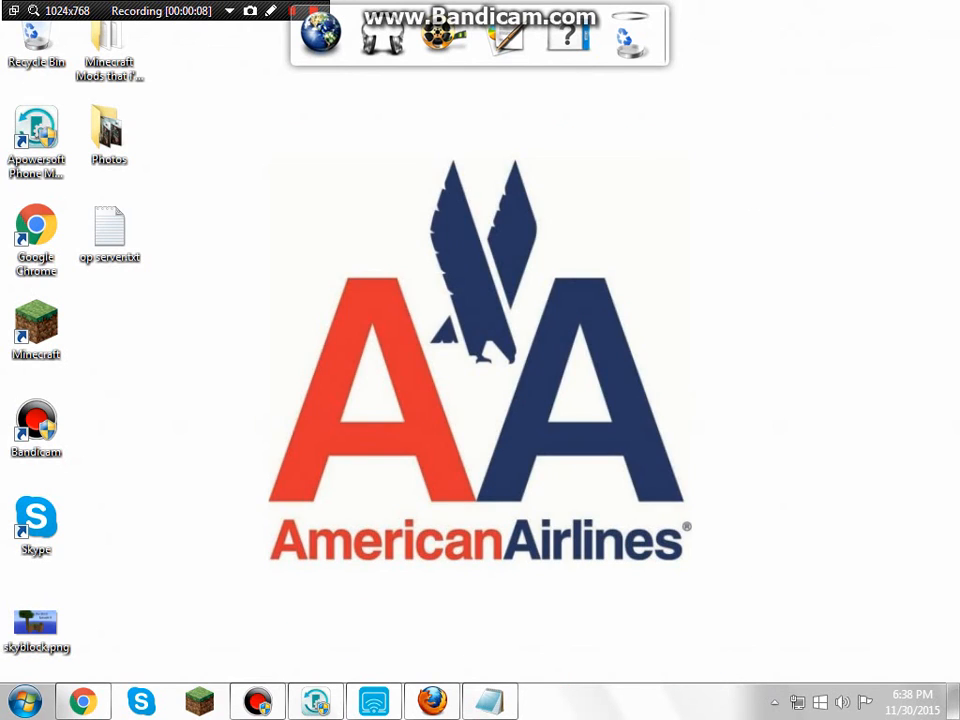
{"action": "left_click", "coordinate": [109, 230]}
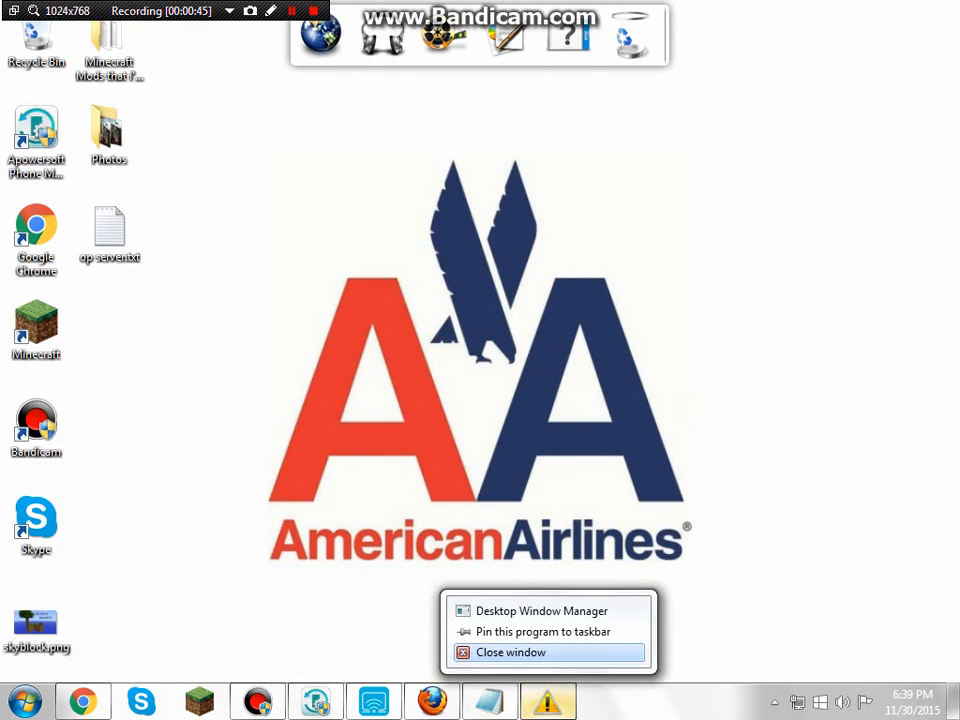
{"action": "left_click", "coordinate": [511, 652]}
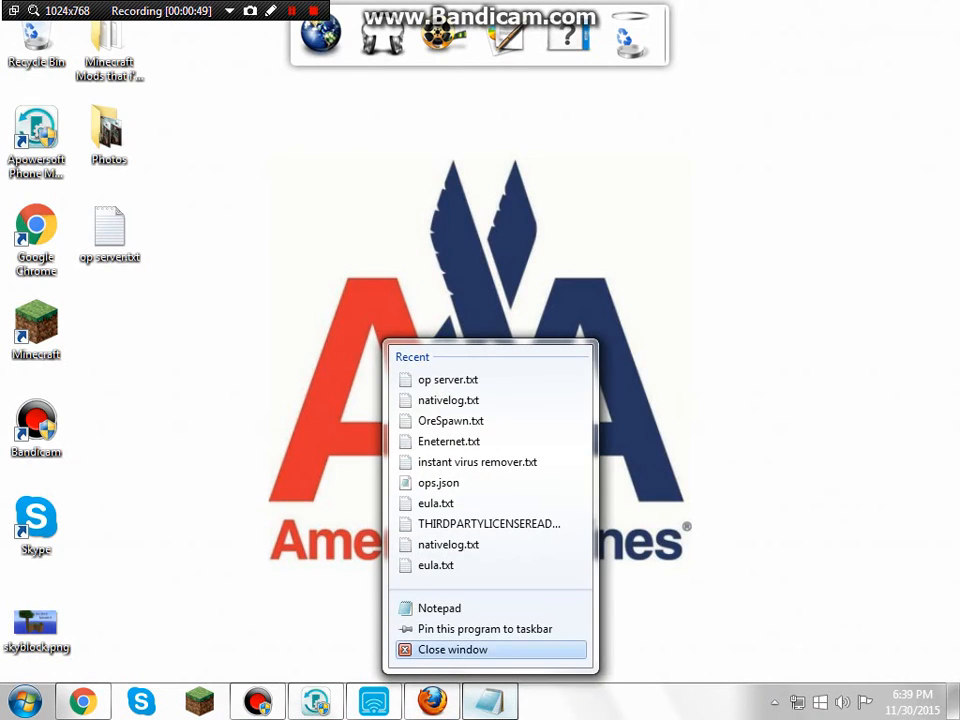
{"action": "left_click", "coordinate": [452, 649]}
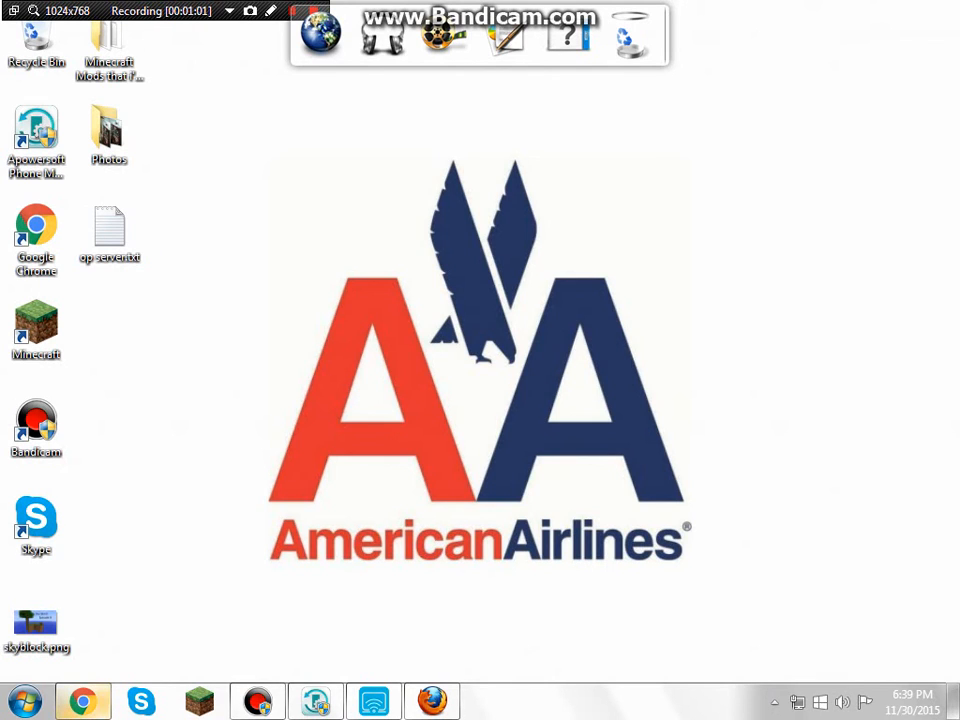
{"action": "mouse_move", "coordinate": [83, 700]}
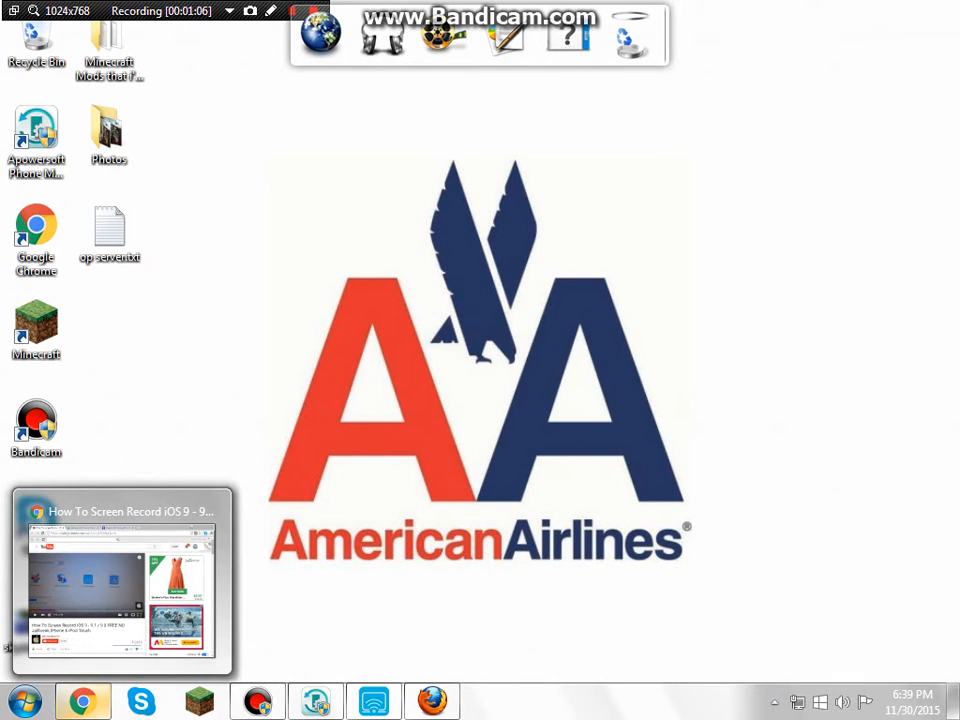
- Open the WizardHax Minecraft Metro Hacked Client Download result and scroll through the page
{"action": "left_click", "coordinate": [120, 580]}
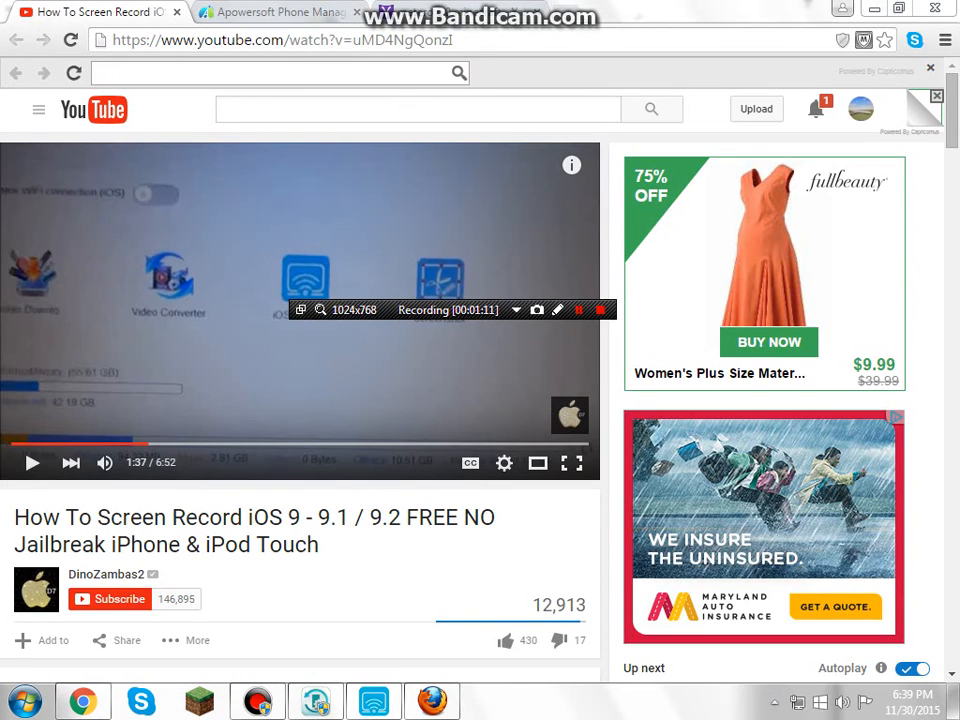
{"action": "left_click", "coordinate": [32, 462]}
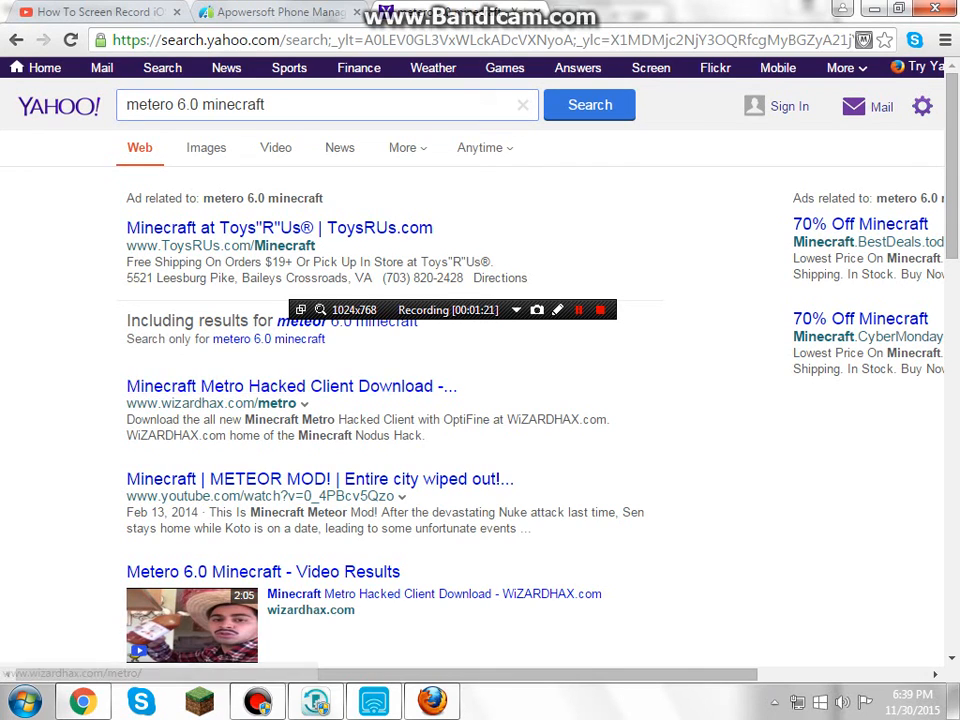
{"action": "left_click", "coordinate": [291, 386]}
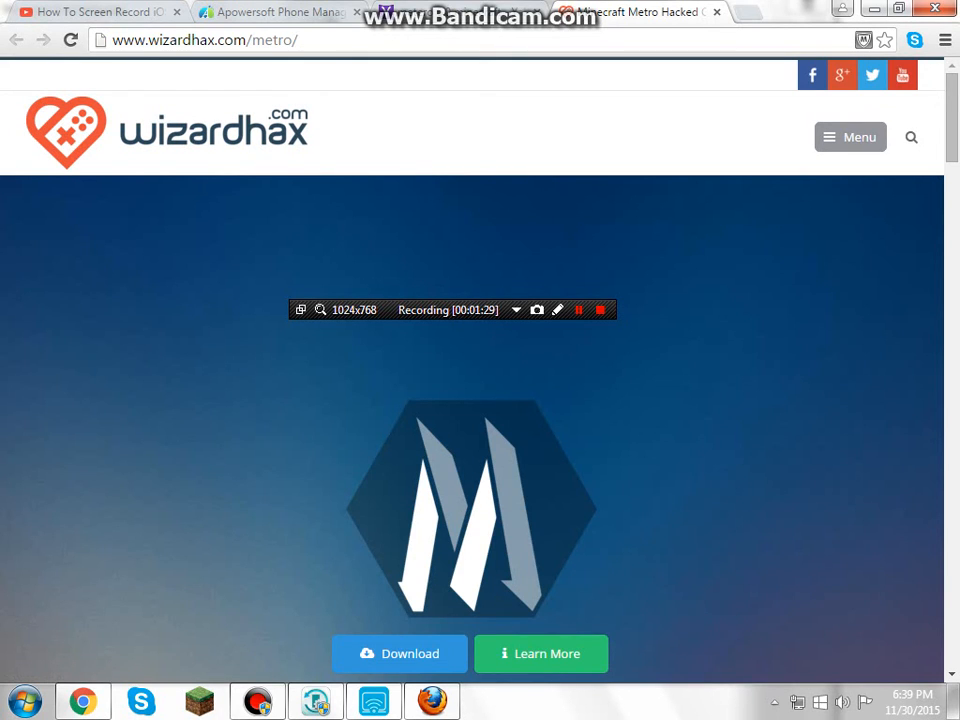
{"action": "scroll", "scroll_direction": "down", "scroll_amount": 3}
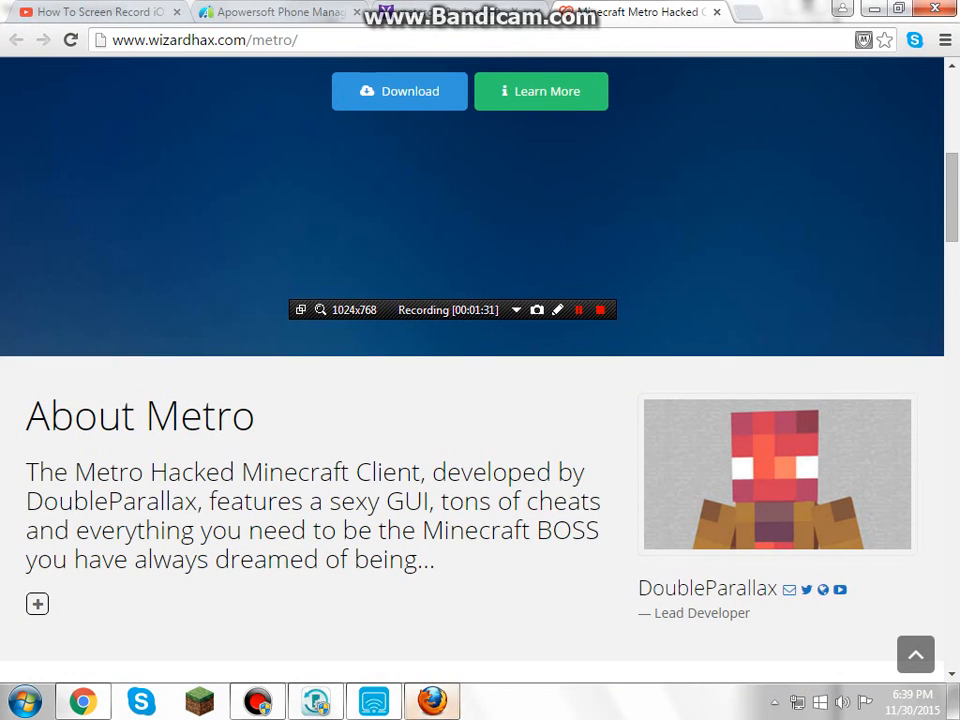
{"action": "scroll", "scroll_direction": "up", "scroll_amount": 3}
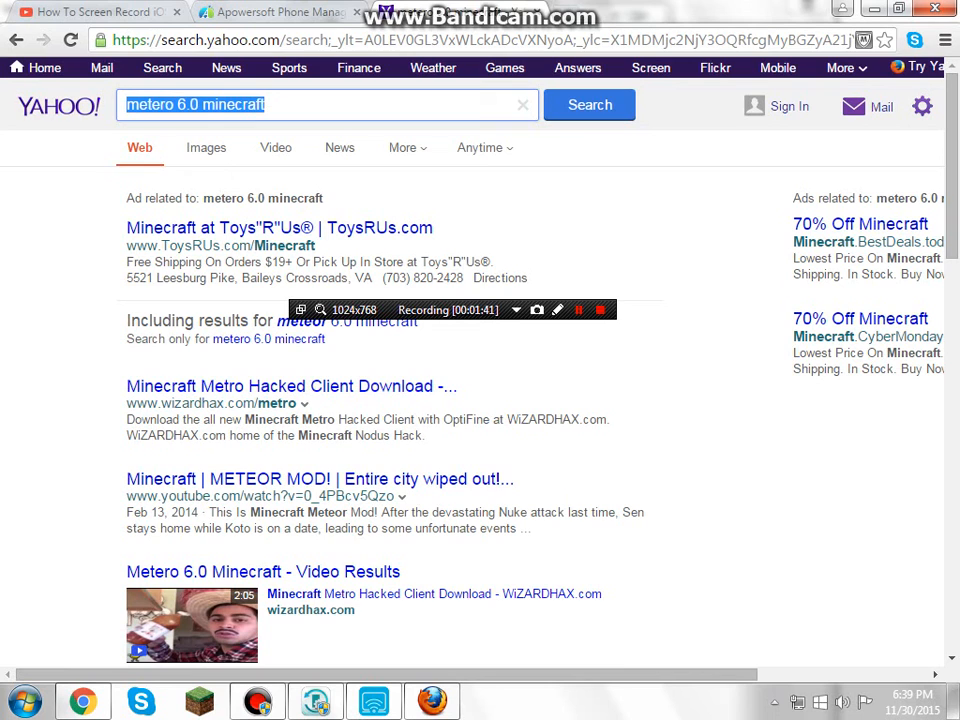
- Search Yahoo for 'winrar' and open the WinRAR Free Download result
{"action": "type", "text": "winrar"}
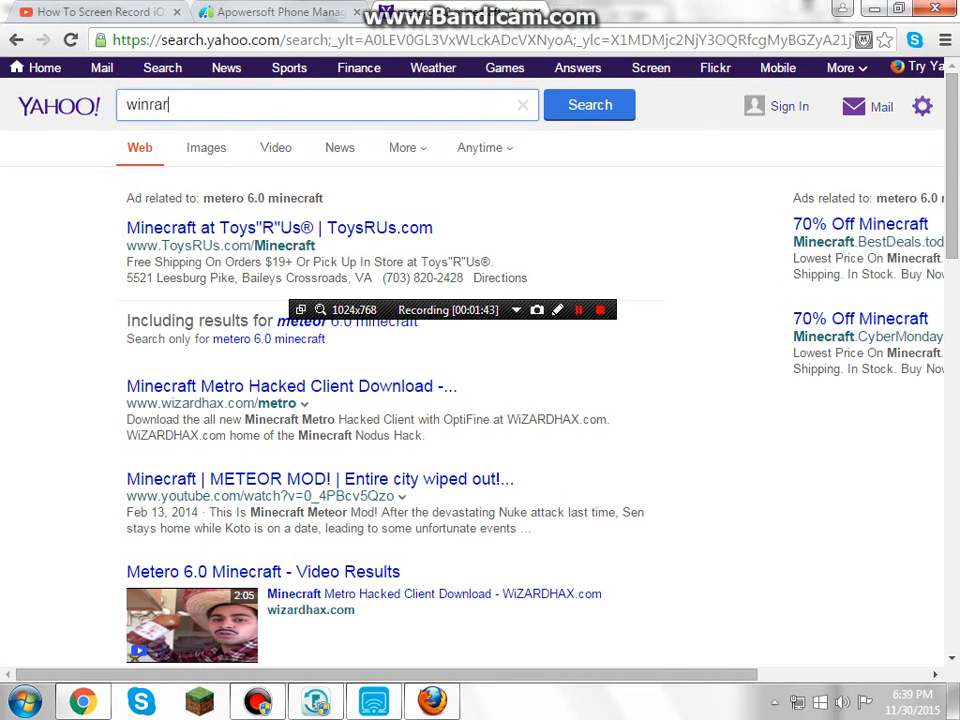
{"action": "left_click", "coordinate": [589, 105]}
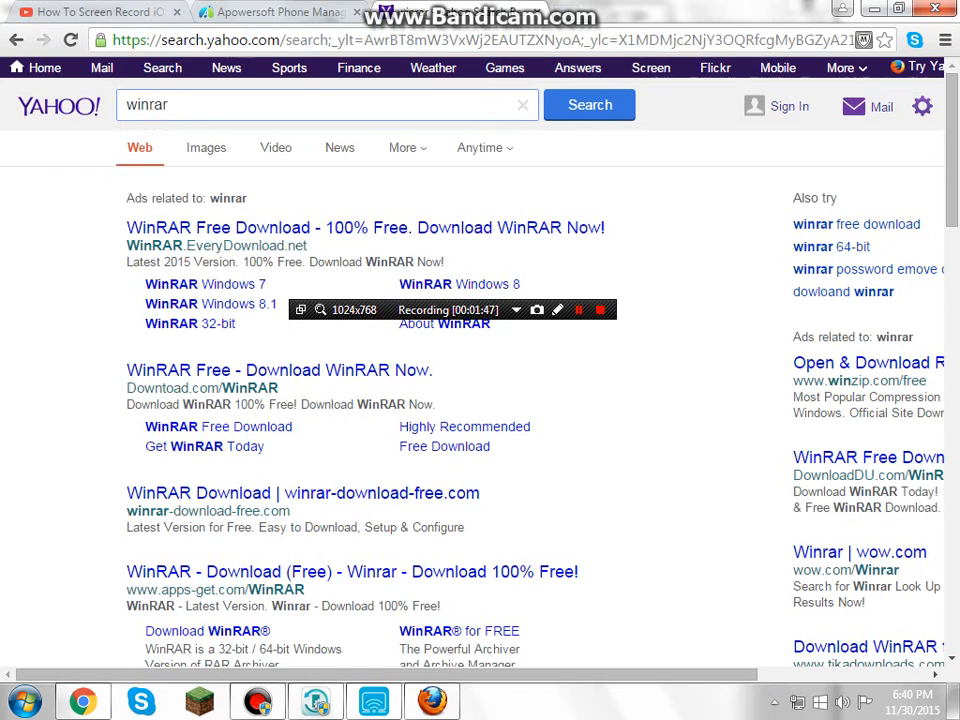
{"action": "left_click", "coordinate": [365, 227]}
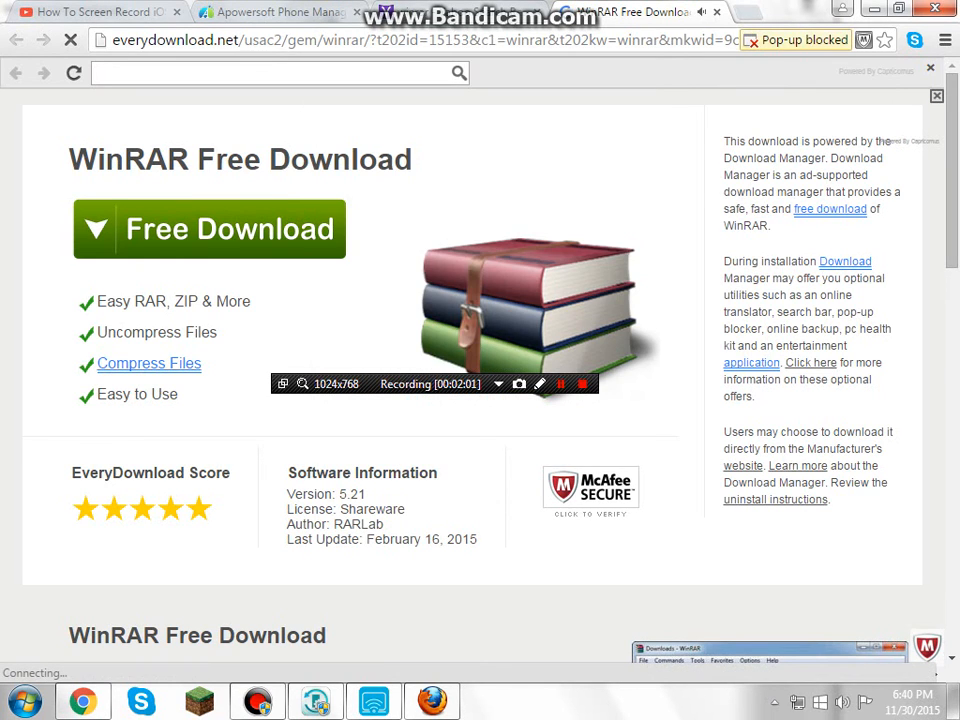
{"action": "left_click", "coordinate": [16, 40]}
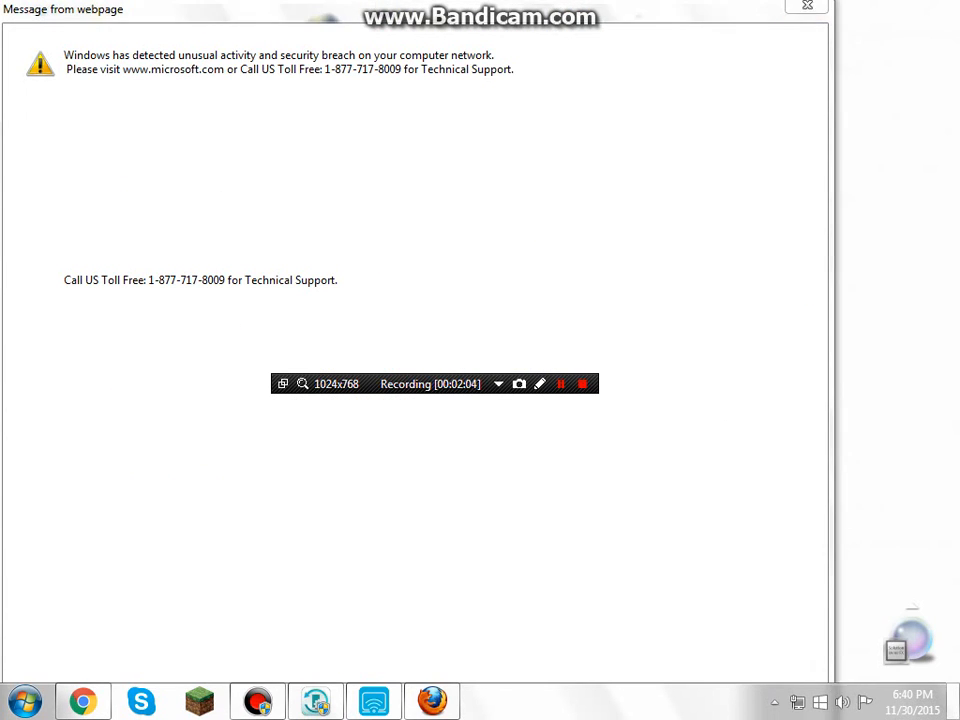
- Leave the webpage security warning and bring up the Minecraft Launcher
{"action": "left_click", "coordinate": [807, 7]}
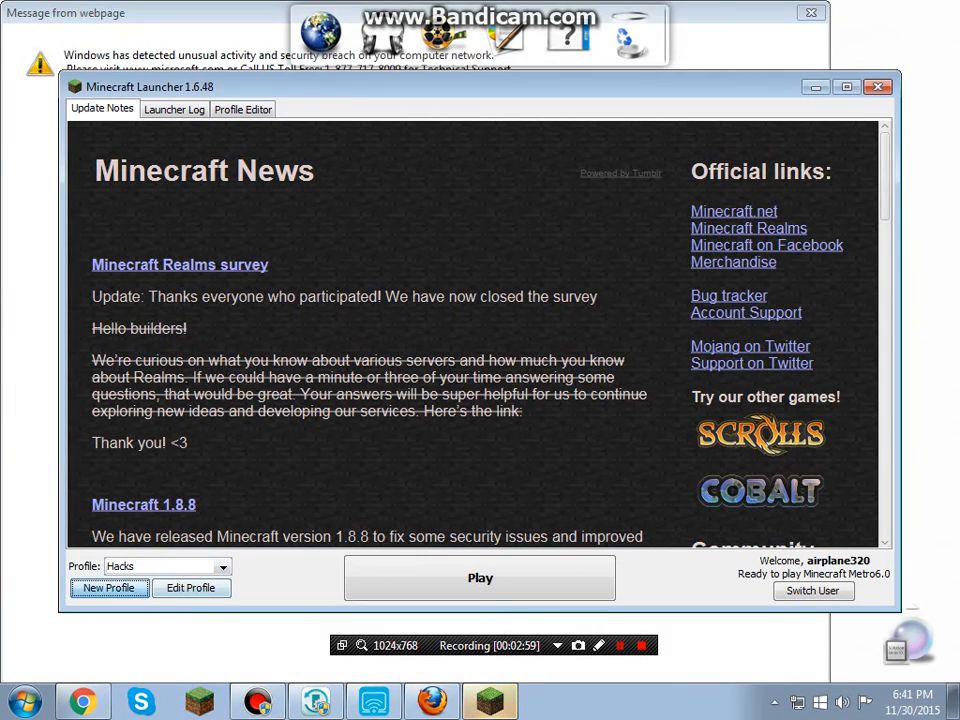
{"action": "left_click", "coordinate": [190, 587]}
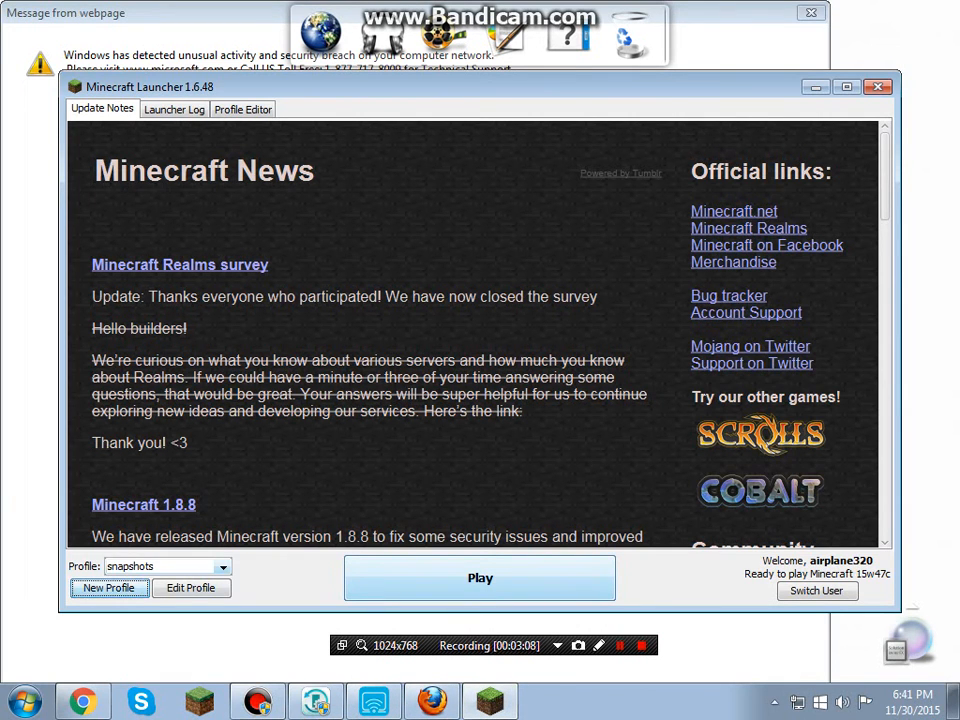
{"action": "left_click", "coordinate": [165, 566]}
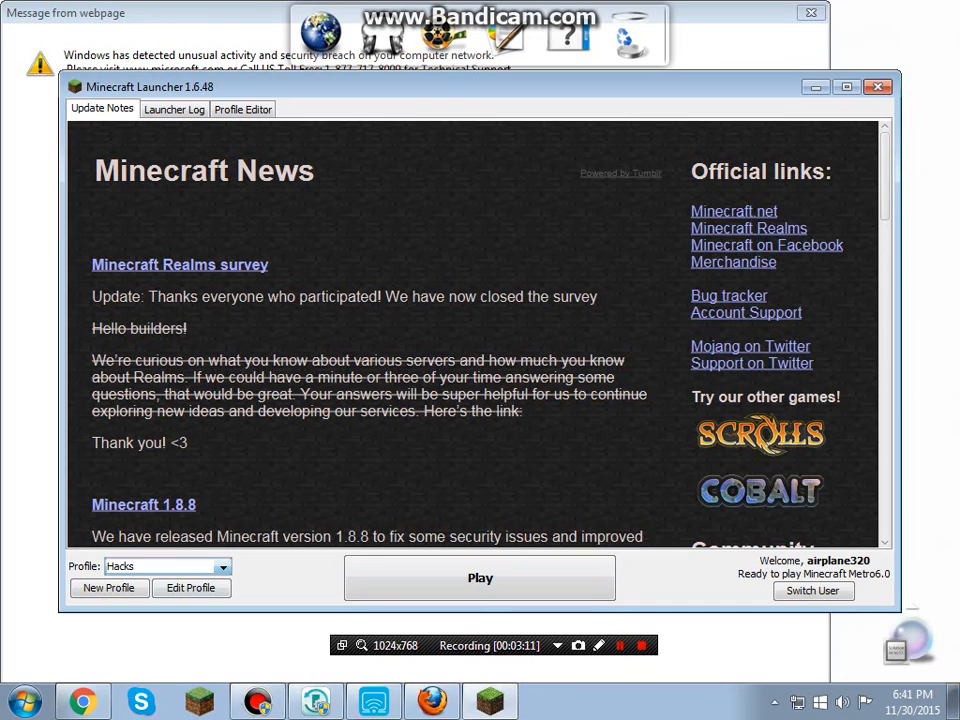
{"action": "left_click", "coordinate": [190, 587]}
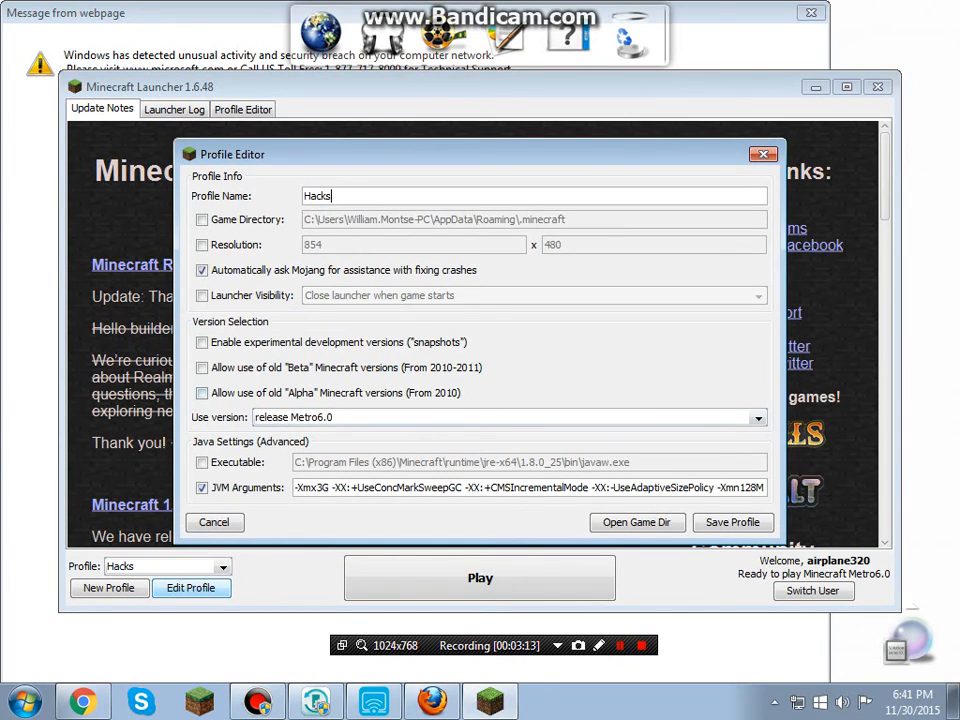
{"action": "left_click", "coordinate": [758, 417]}
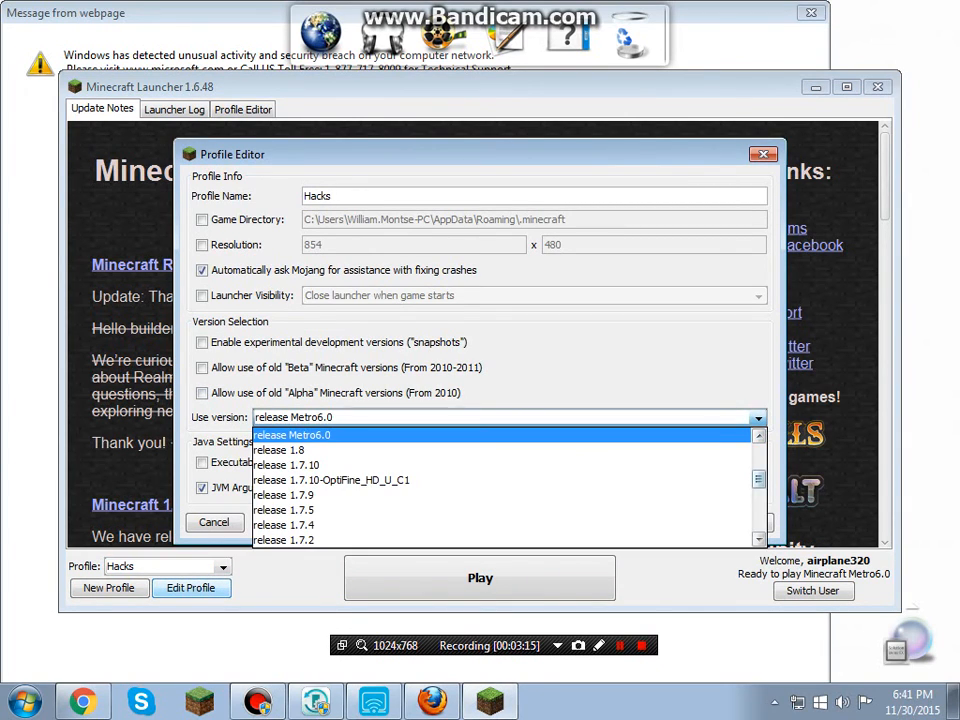
{"action": "scroll", "scroll_direction": "up", "scroll_amount": 3}
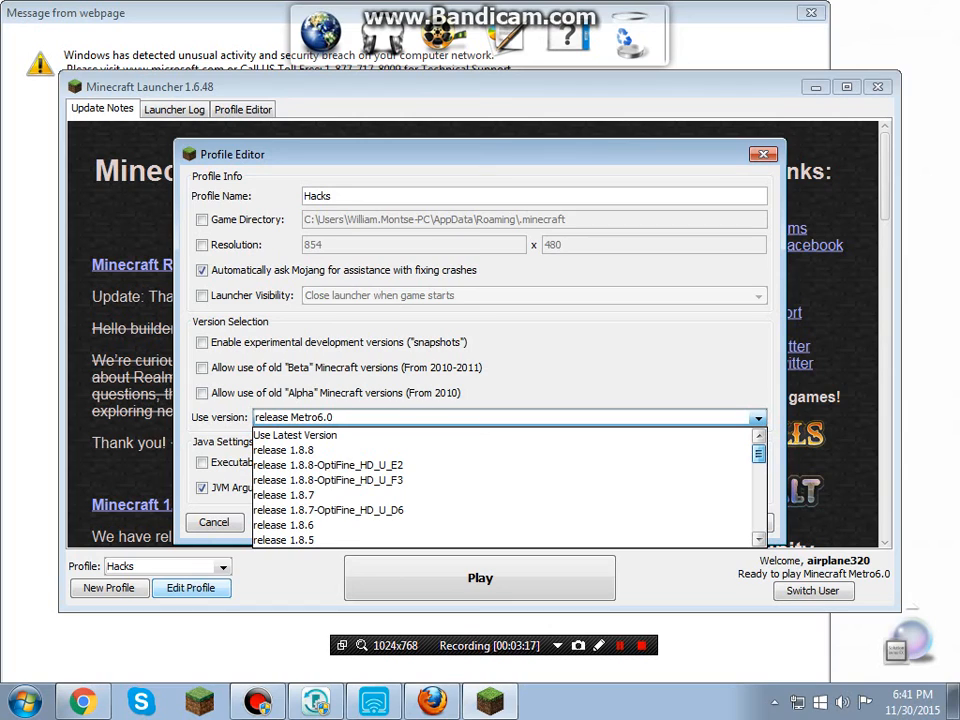
{"action": "scroll", "scroll_direction": "down", "scroll_amount": 3}
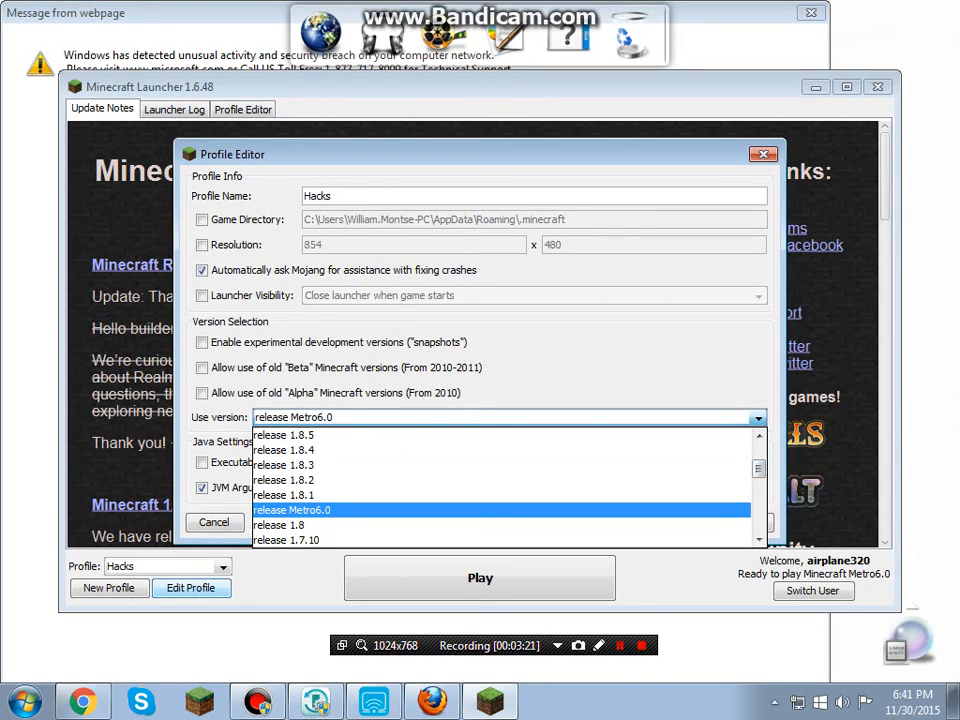
{"action": "left_click", "coordinate": [214, 522]}
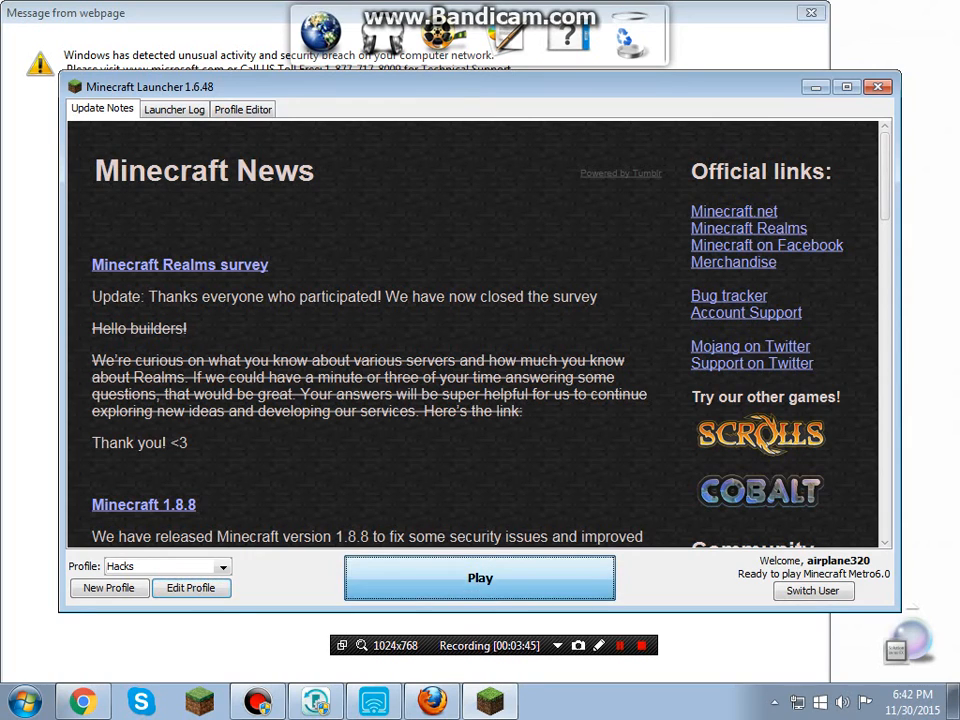
- Launch Minecraft 1.8 with the Hacks profile from the Launcher
{"action": "left_click", "coordinate": [480, 577]}
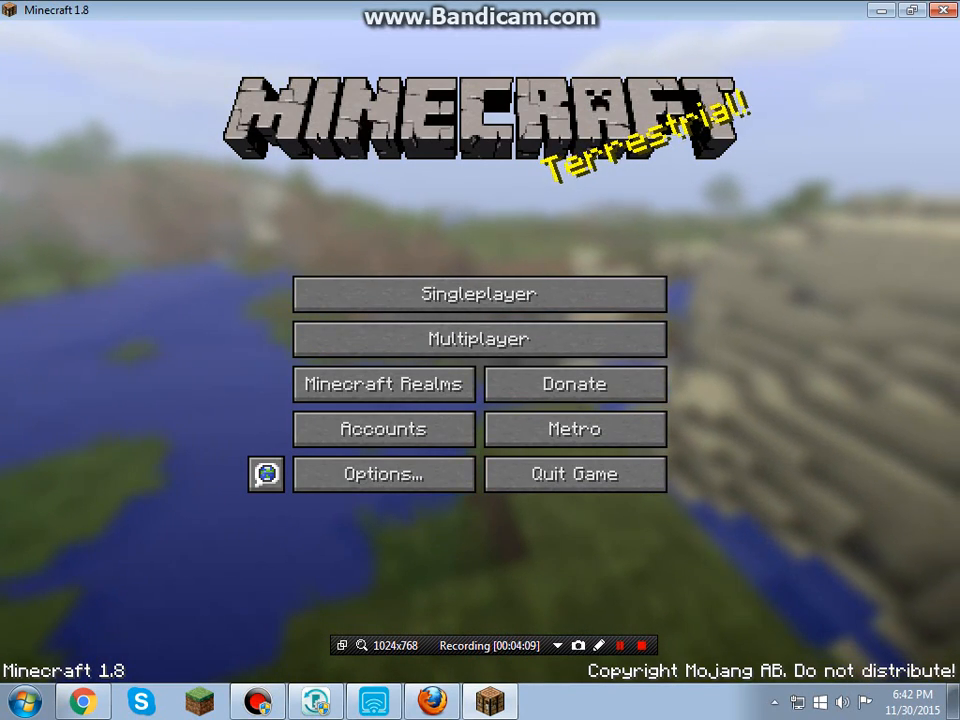
- Check Accounts, then join the online 0/20 Minecraft Server from Multiplayer
{"action": "left_click", "coordinate": [383, 428]}
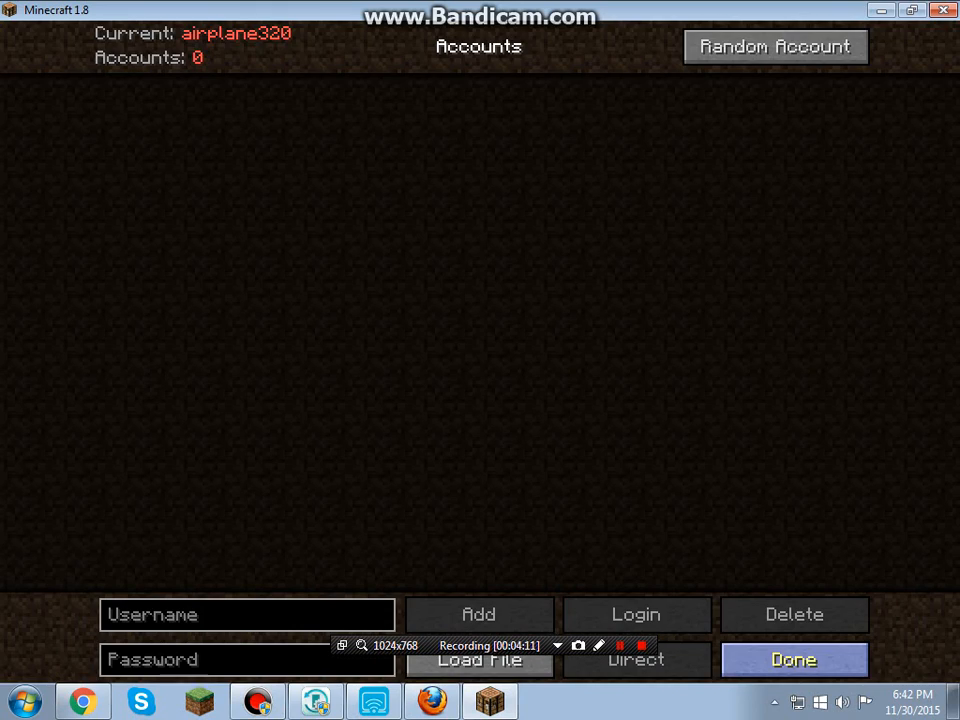
{"action": "left_click", "coordinate": [793, 659]}
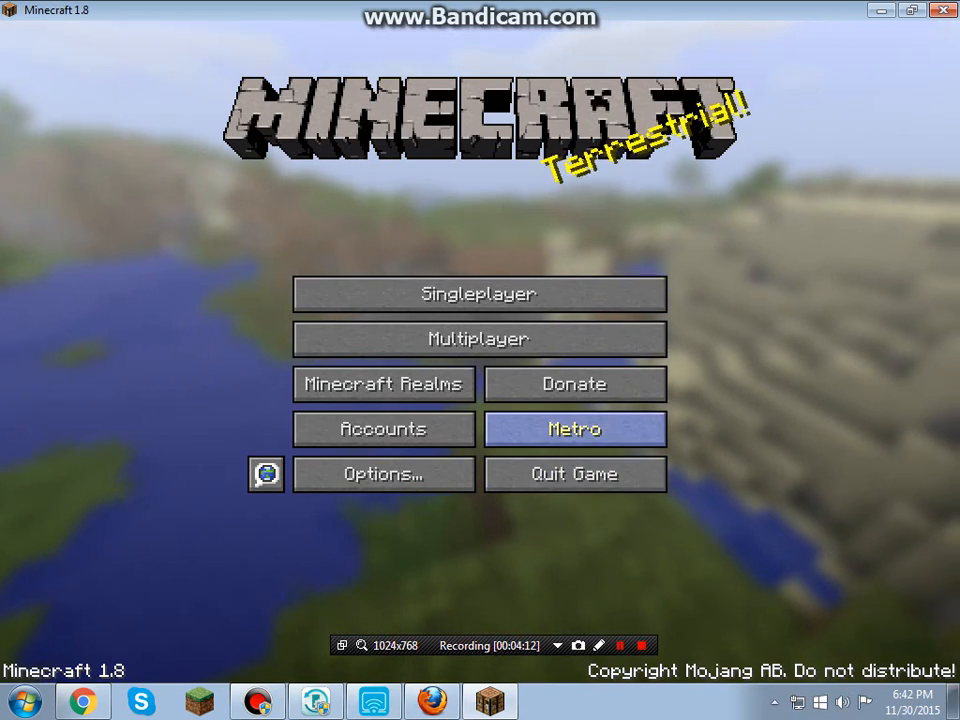
{"action": "mouse_move", "coordinate": [479, 338]}
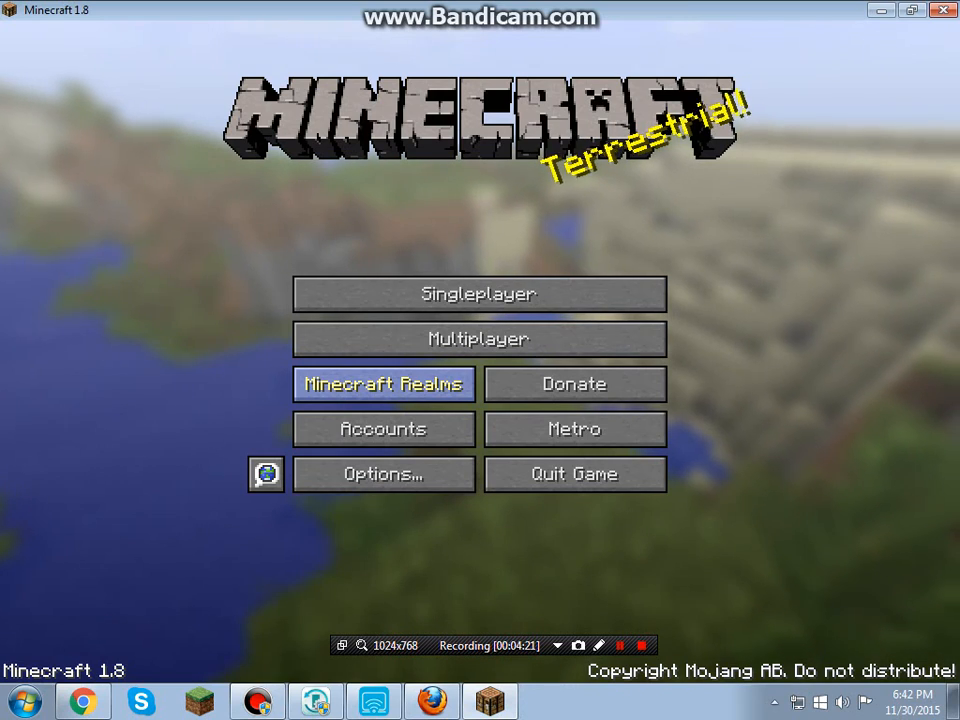
{"action": "mouse_move", "coordinate": [479, 294]}
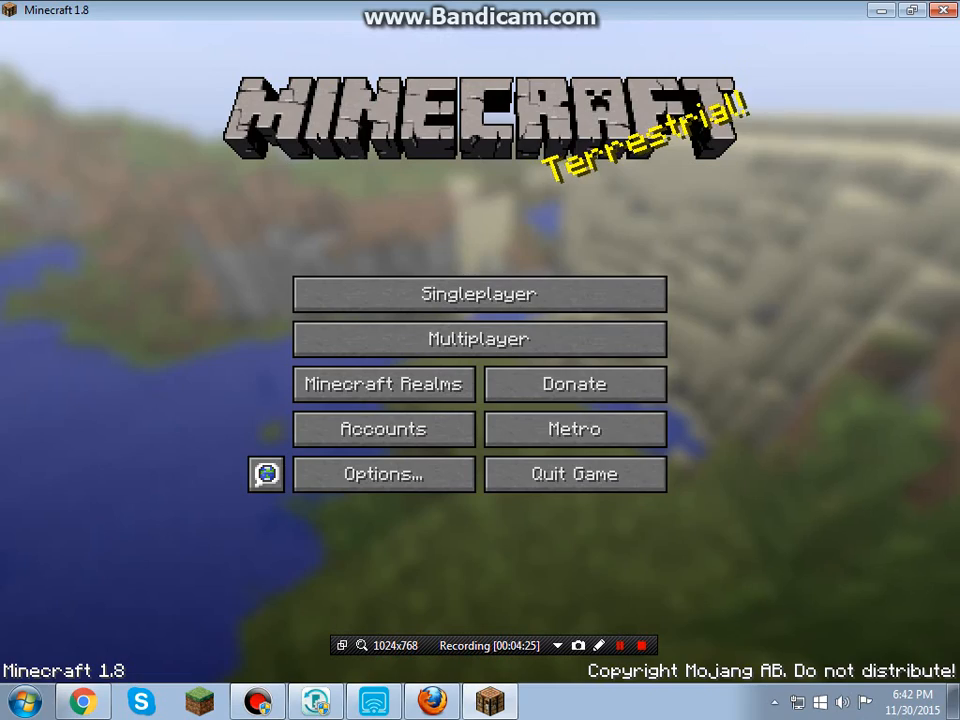
{"action": "left_click", "coordinate": [479, 338]}
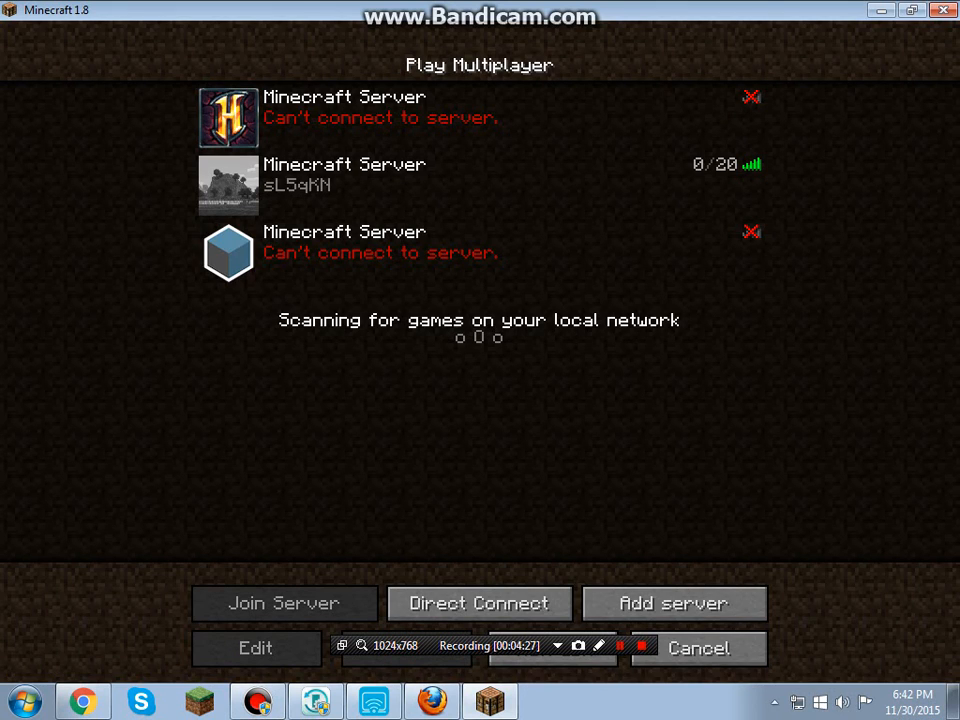
{"action": "left_click", "coordinate": [480, 185]}
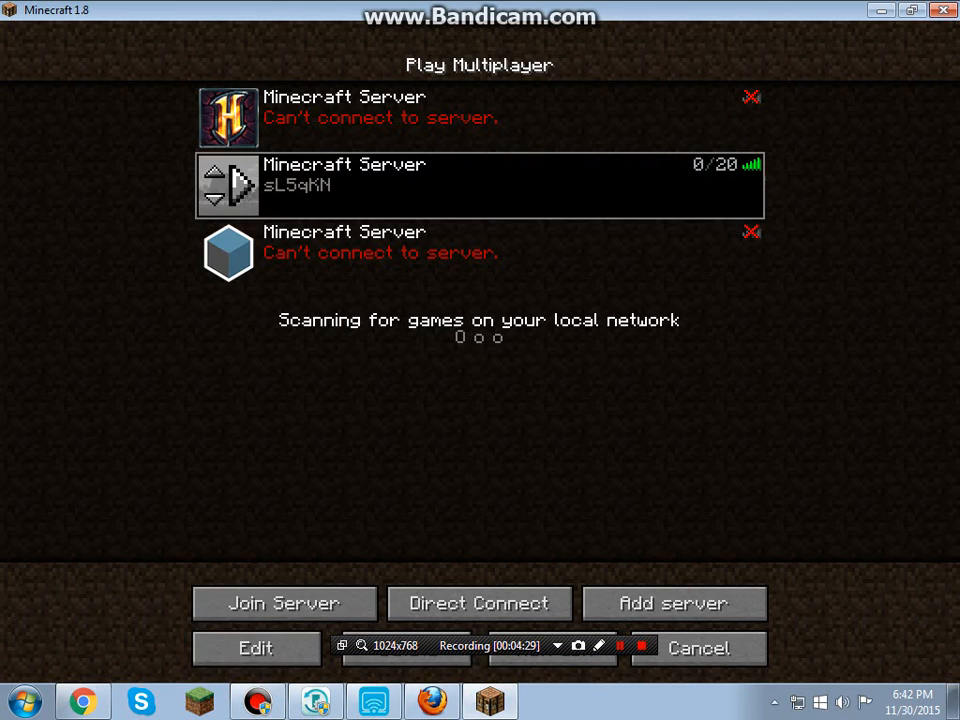
{"action": "left_click", "coordinate": [283, 603]}
{"action": "type", "text": "/time set 100"}
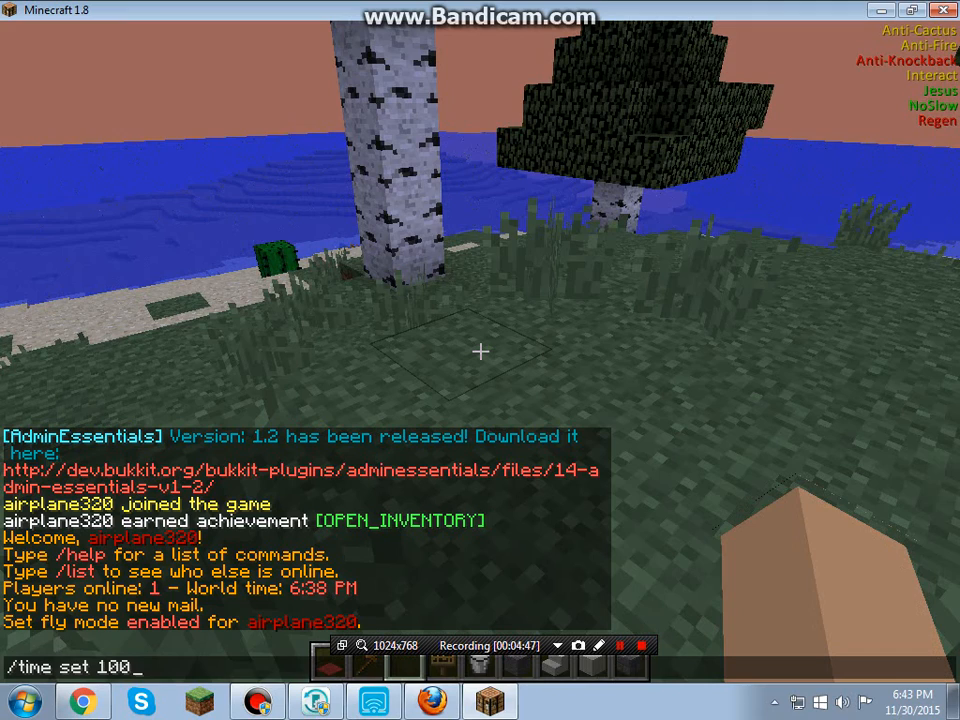
- Set time to morning, enter /gamemode survival, and close the Metro Movement panel
{"action": "key", "text": "Return"}
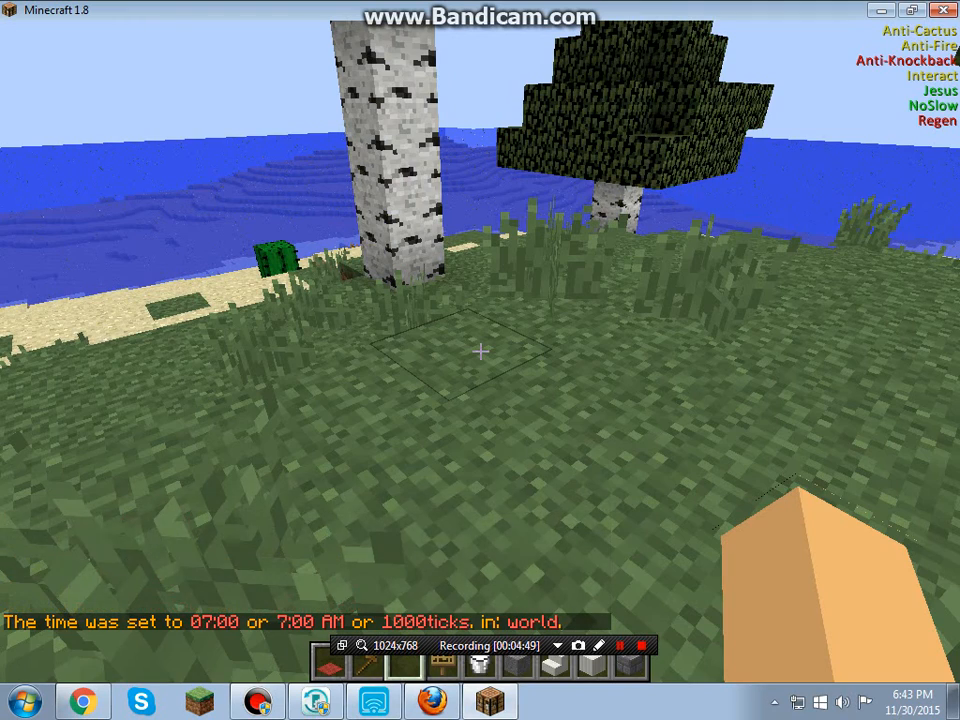
{"action": "type", "text": "/gamemo"}
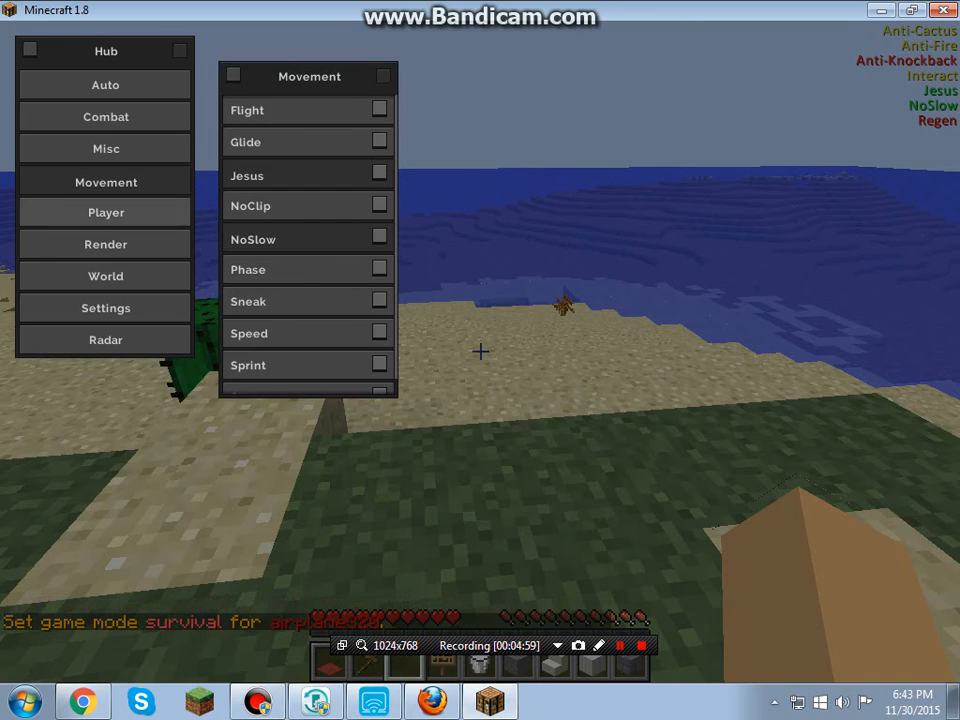
{"action": "left_click", "coordinate": [106, 181]}
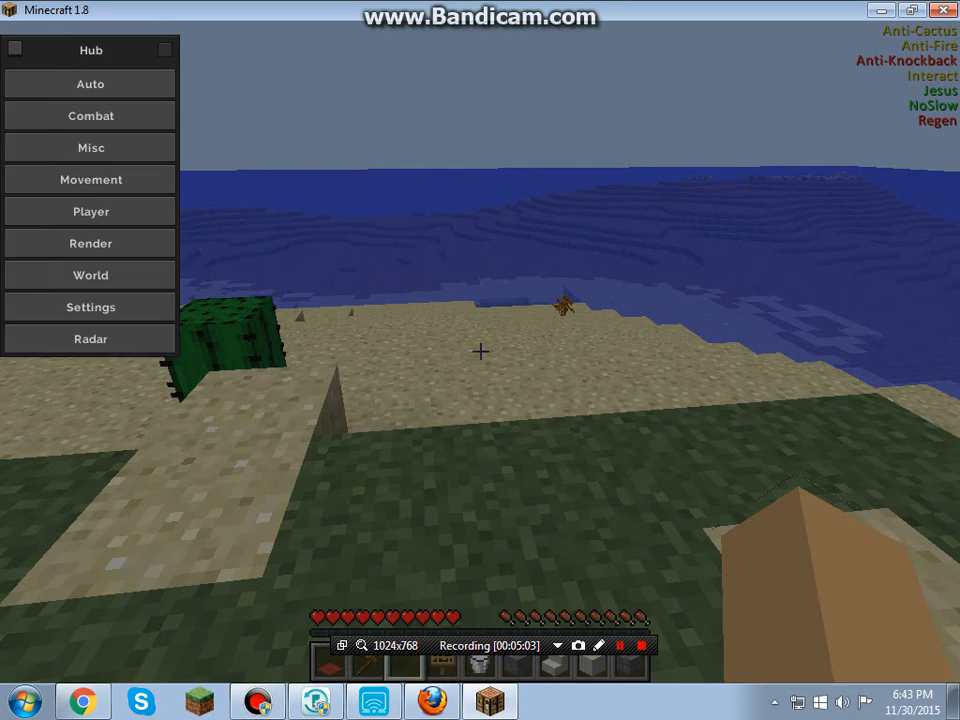
{"action": "left_click", "coordinate": [90, 83]}
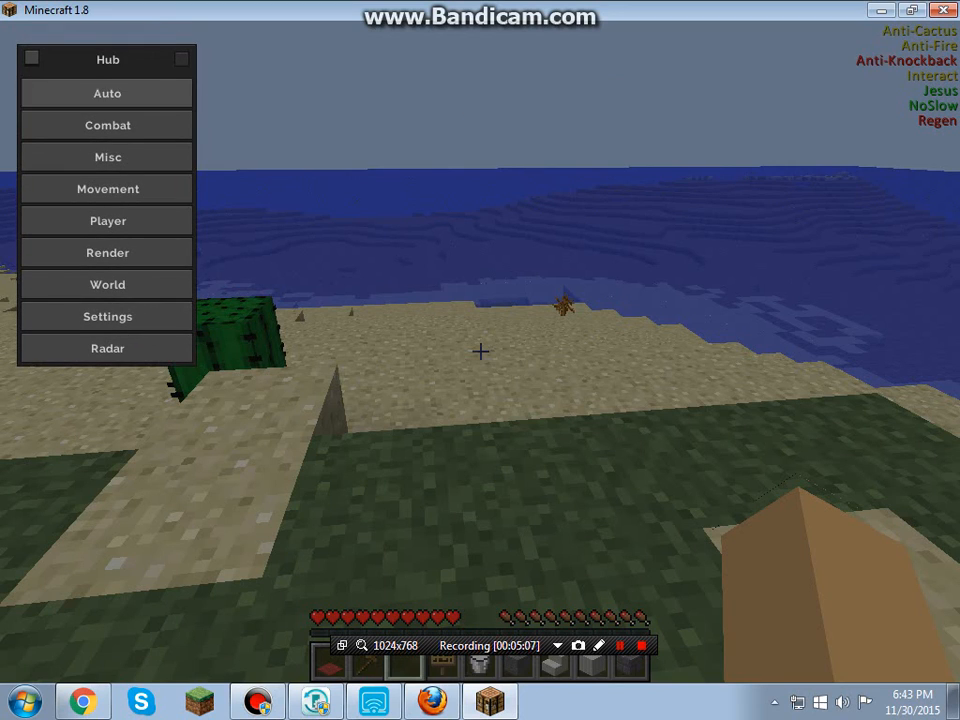
- Show Combat features (Aimbot, Anti-Knockback, KillAura, Regen), then open and close Misc
{"action": "left_click", "coordinate": [107, 125]}
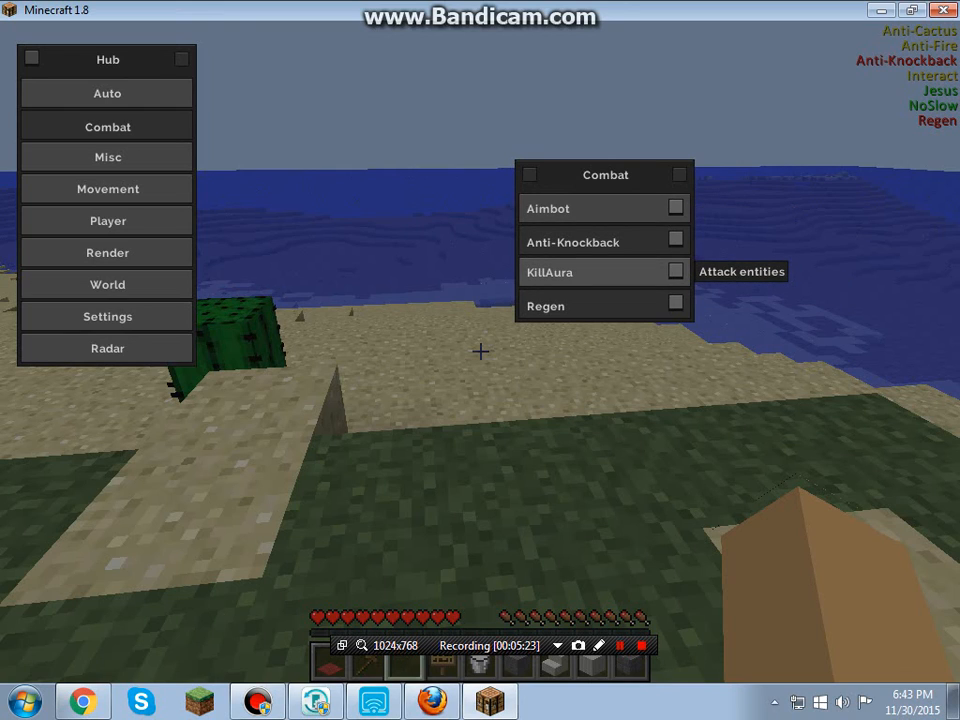
{"action": "mouse_move", "coordinate": [546, 306]}
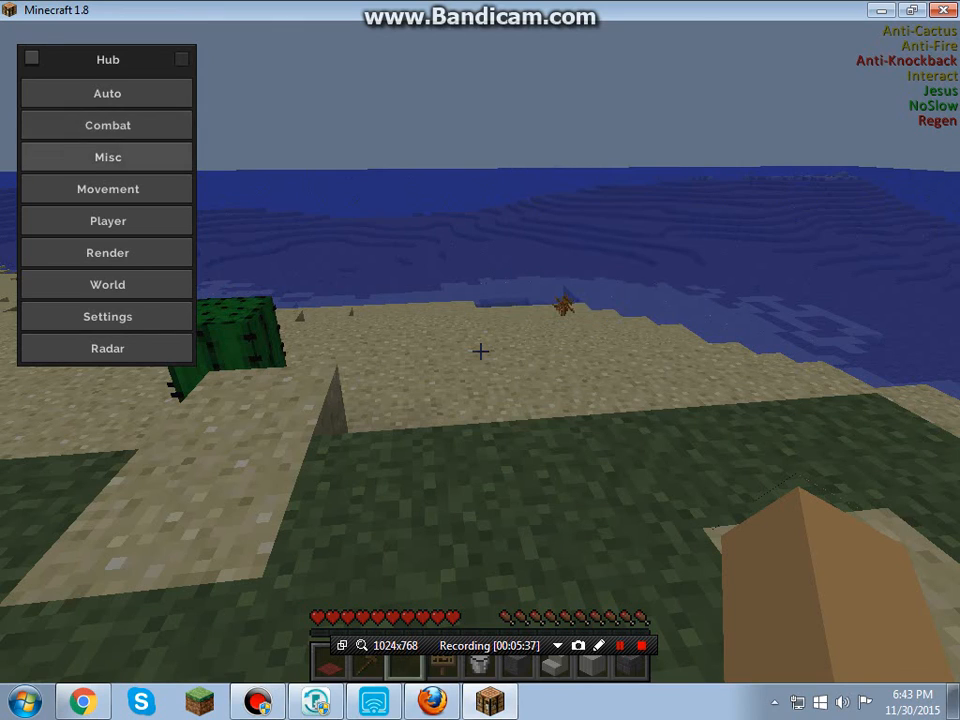
{"action": "left_click", "coordinate": [107, 158]}
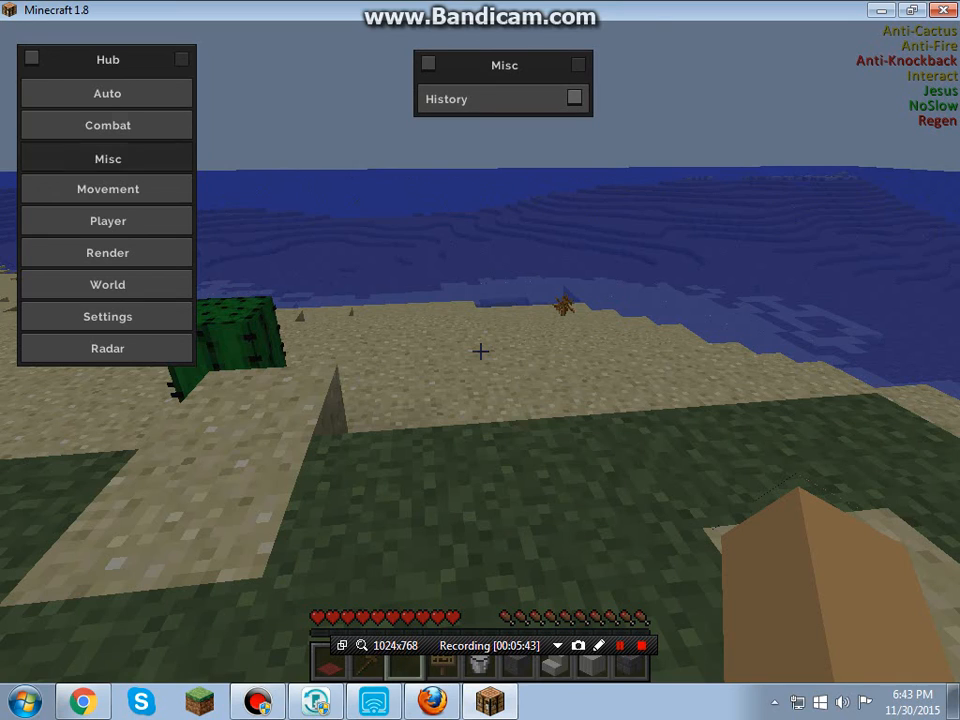
{"action": "left_click", "coordinate": [107, 189]}
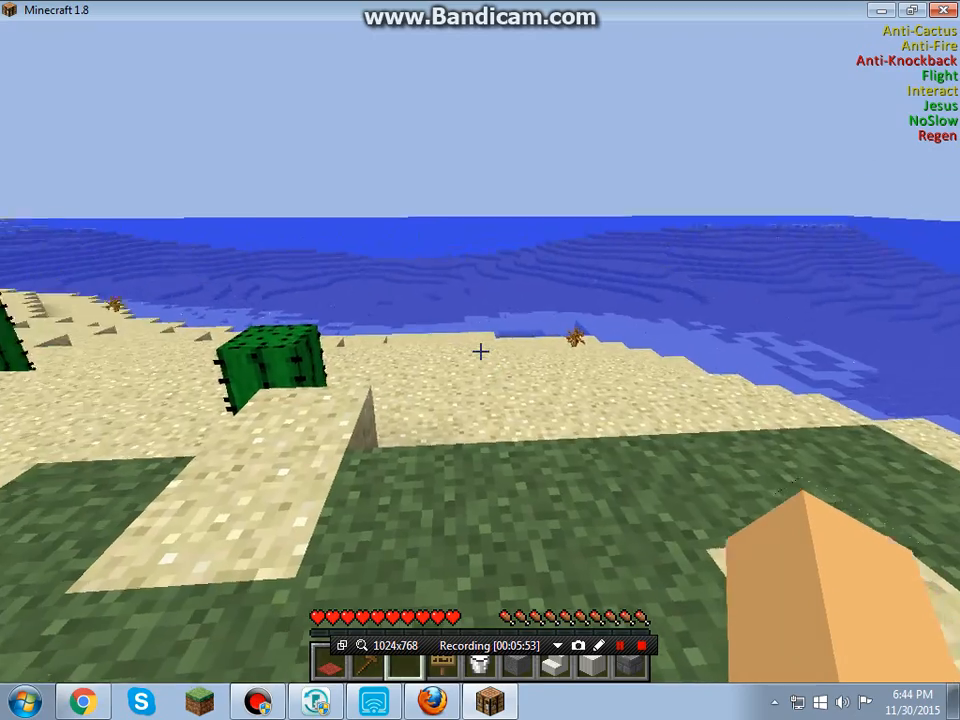
{"action": "mouse_move", "coordinate": [480, 351]}
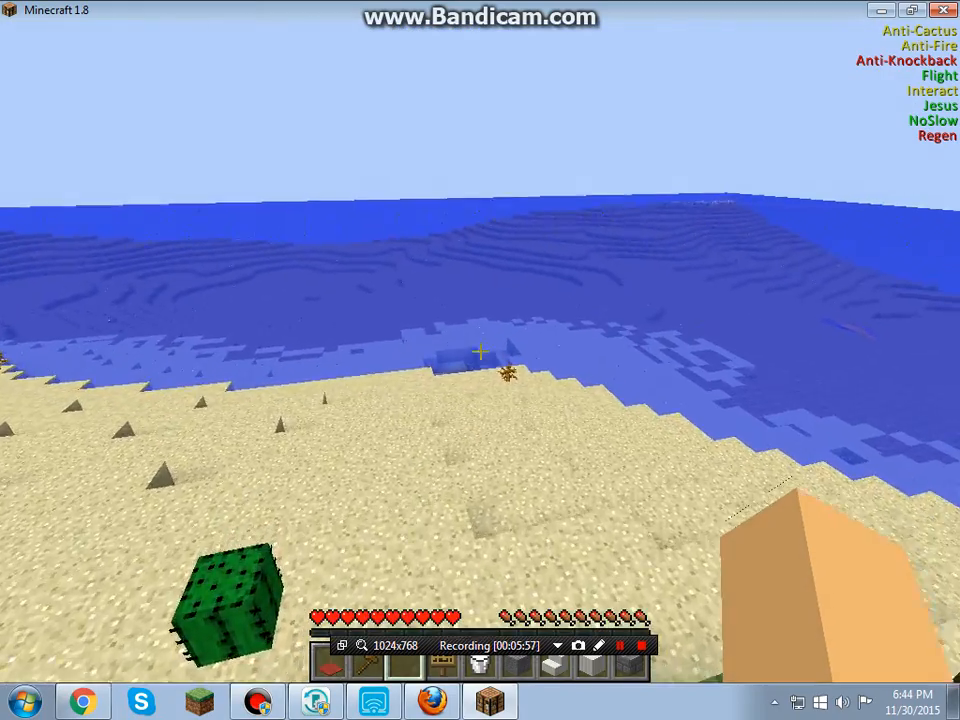
- Watch the flying character over the beach, then open the inventory to see effects
{"action": "key", "text": "e"}
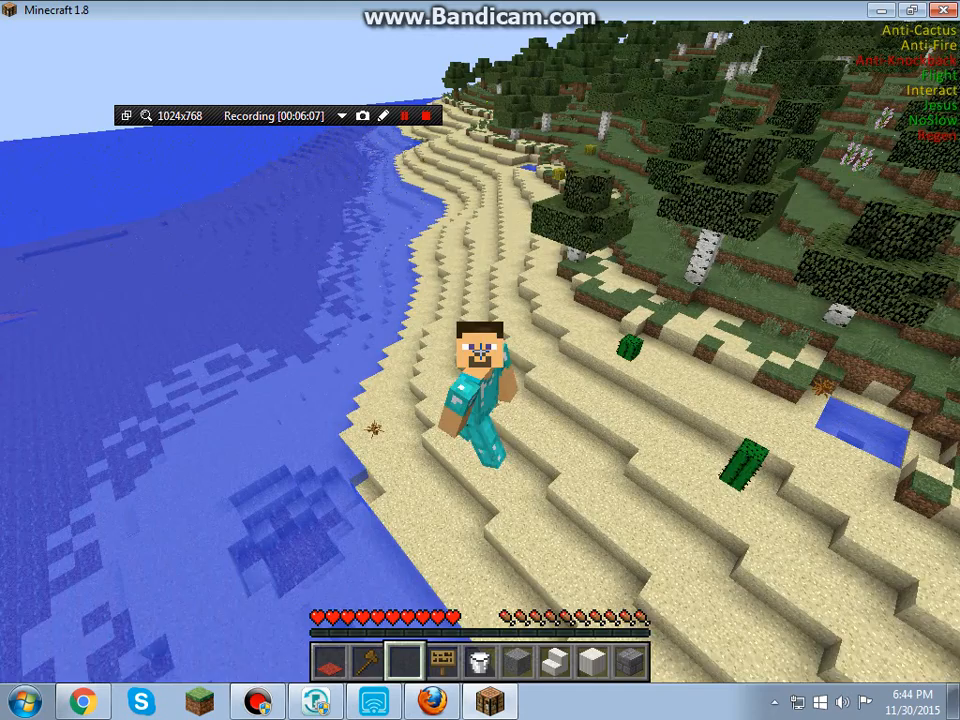
{"action": "key", "text": "e"}
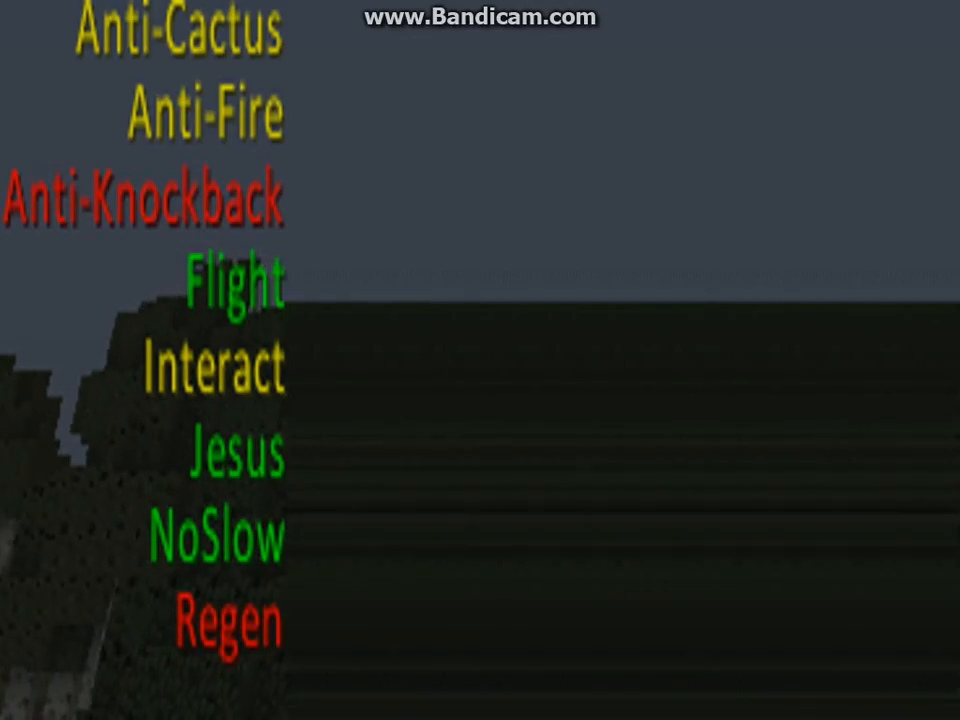
{"action": "key", "text": "e"}
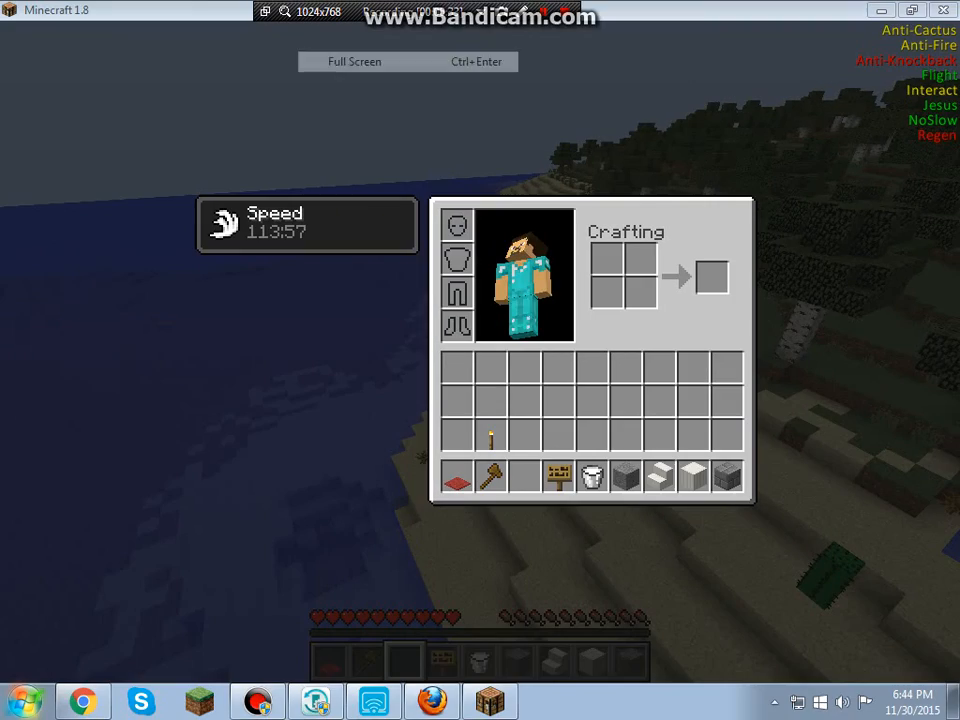
- Close and reopen the inventory to show Speed, then resume play from the game menu
{"action": "key", "text": "Escape"}
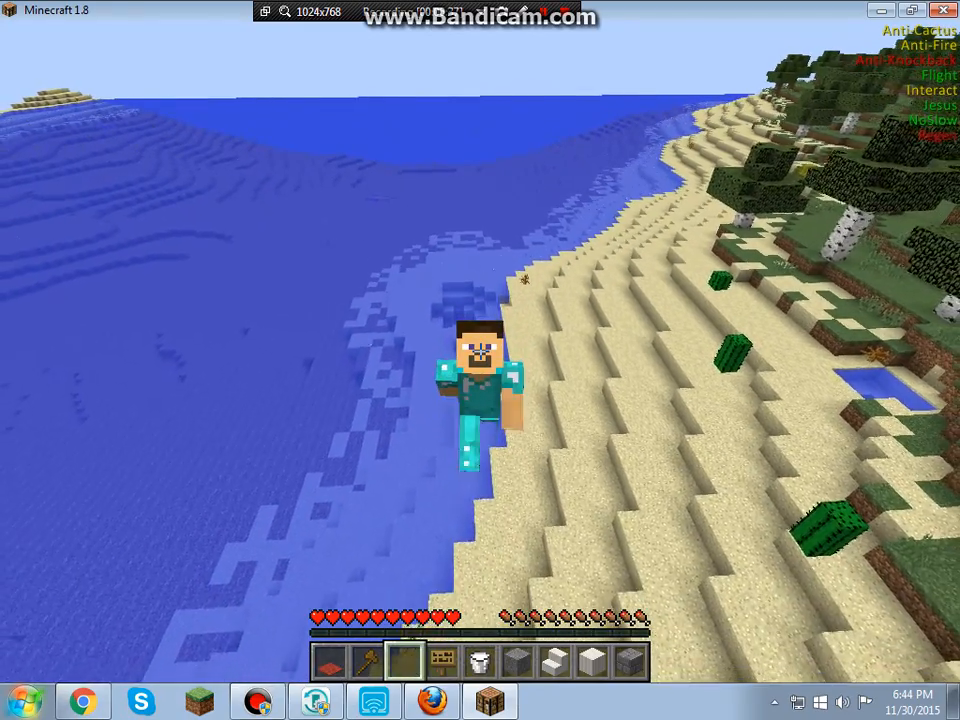
{"action": "key", "text": "e"}
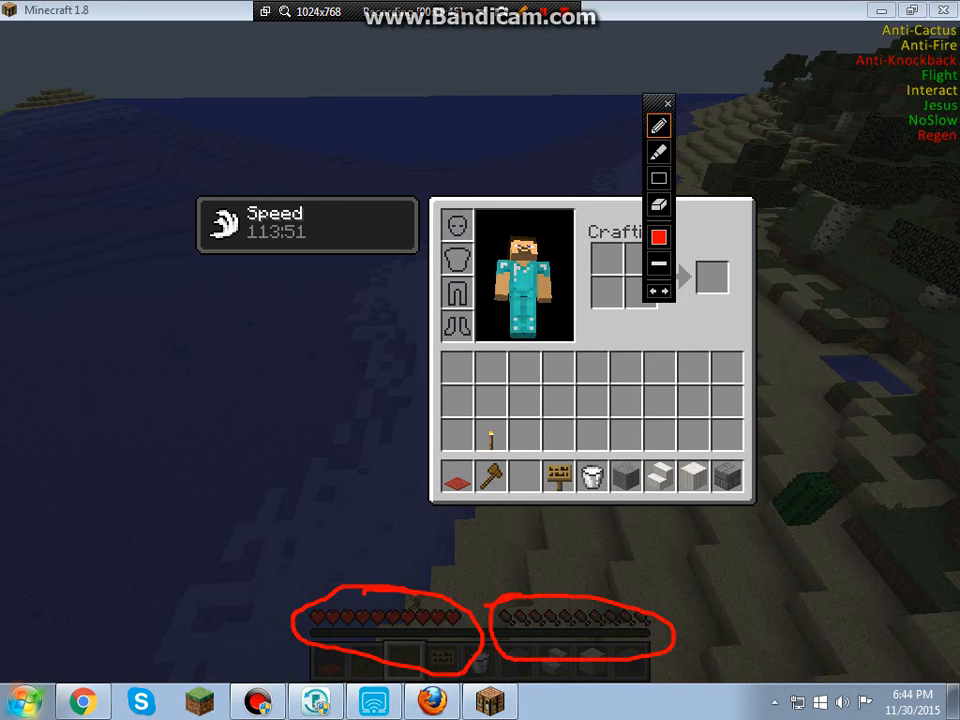
{"action": "key", "text": "Escape"}
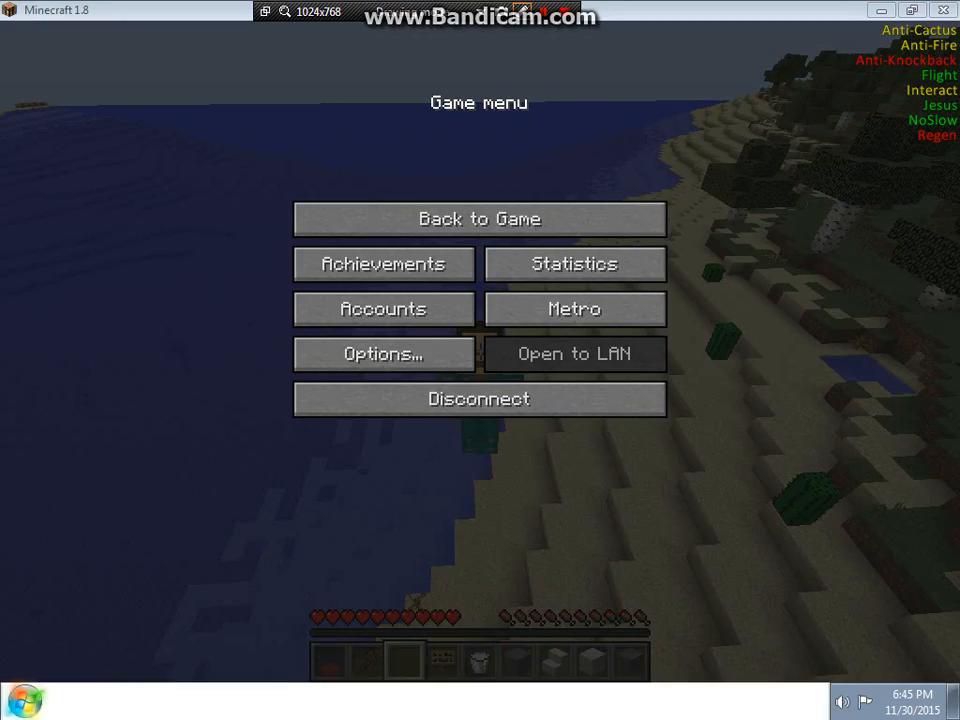
{"action": "left_click", "coordinate": [479, 218]}
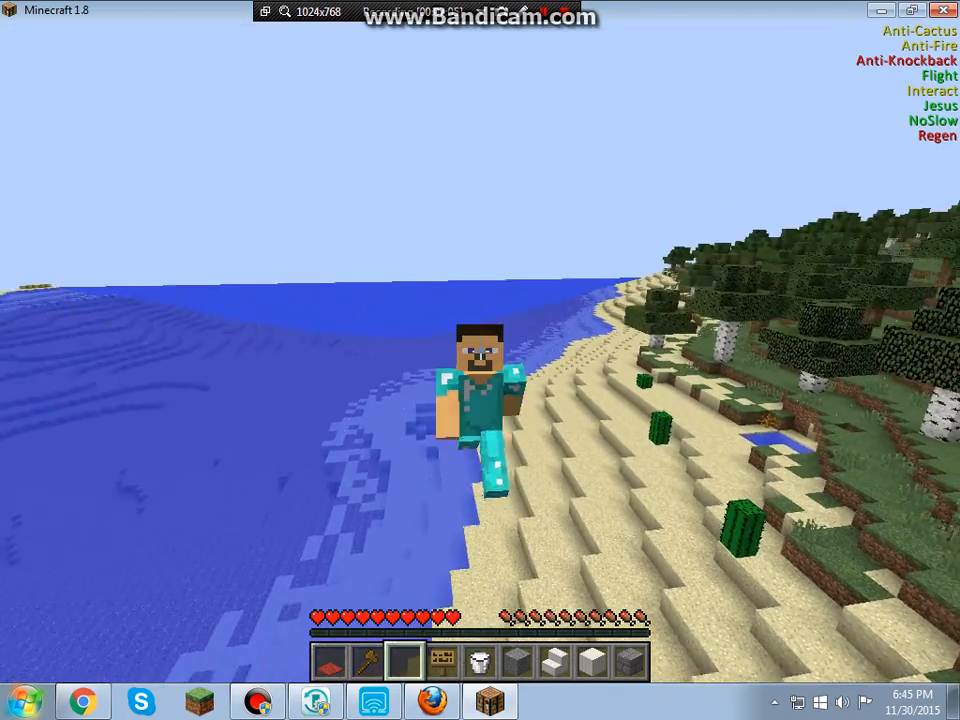
{"action": "mouse_move", "coordinate": [480, 360]}
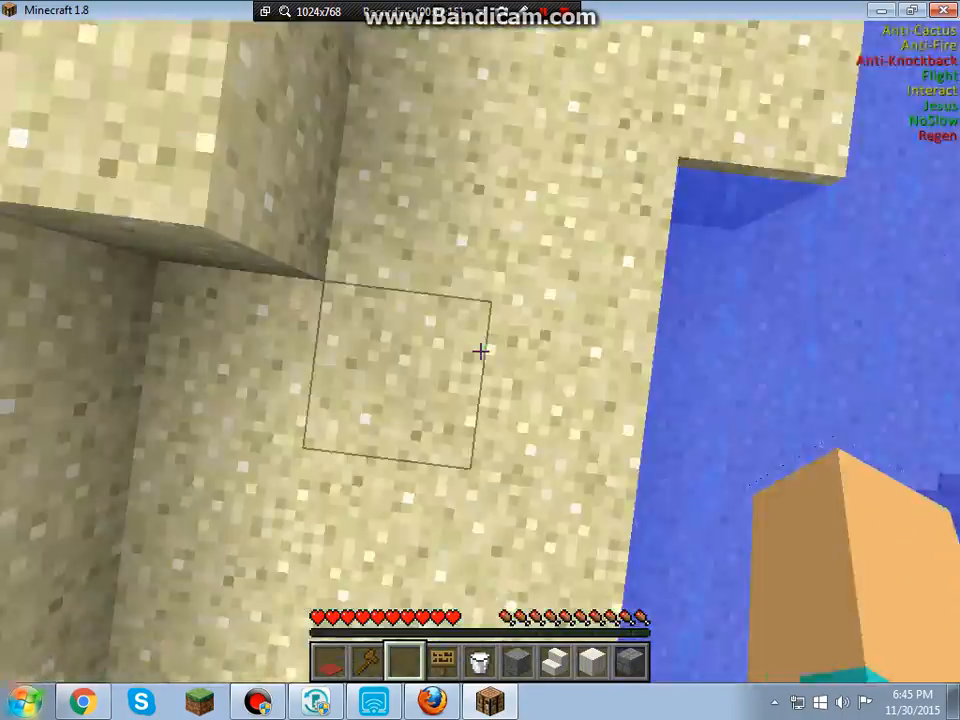
{"action": "mouse_move", "coordinate": [480, 350]}
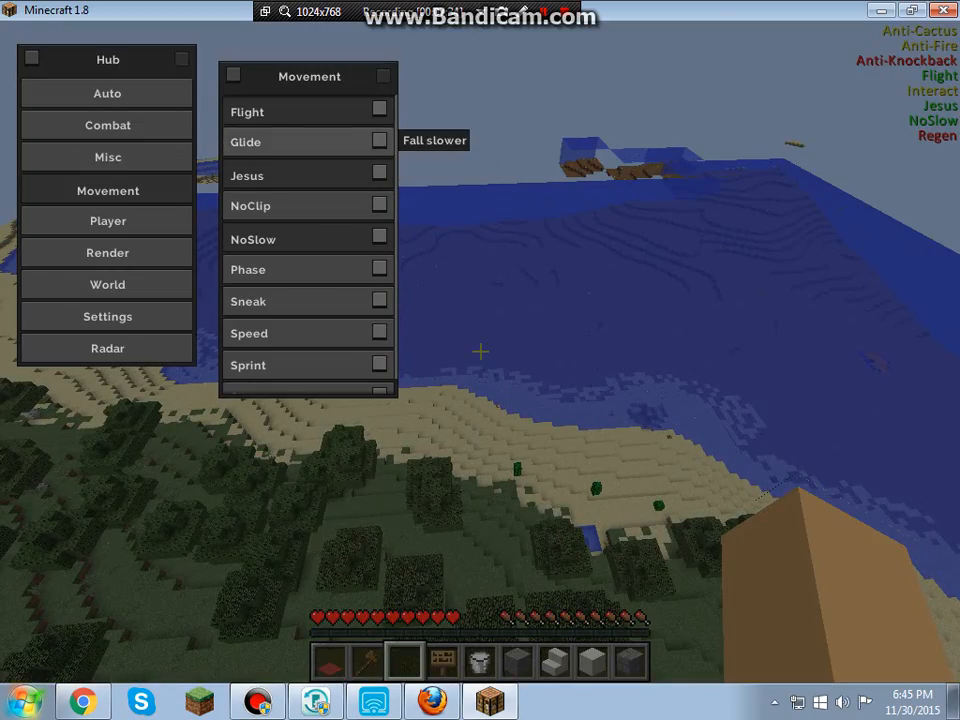
{"action": "mouse_move", "coordinate": [247, 110]}
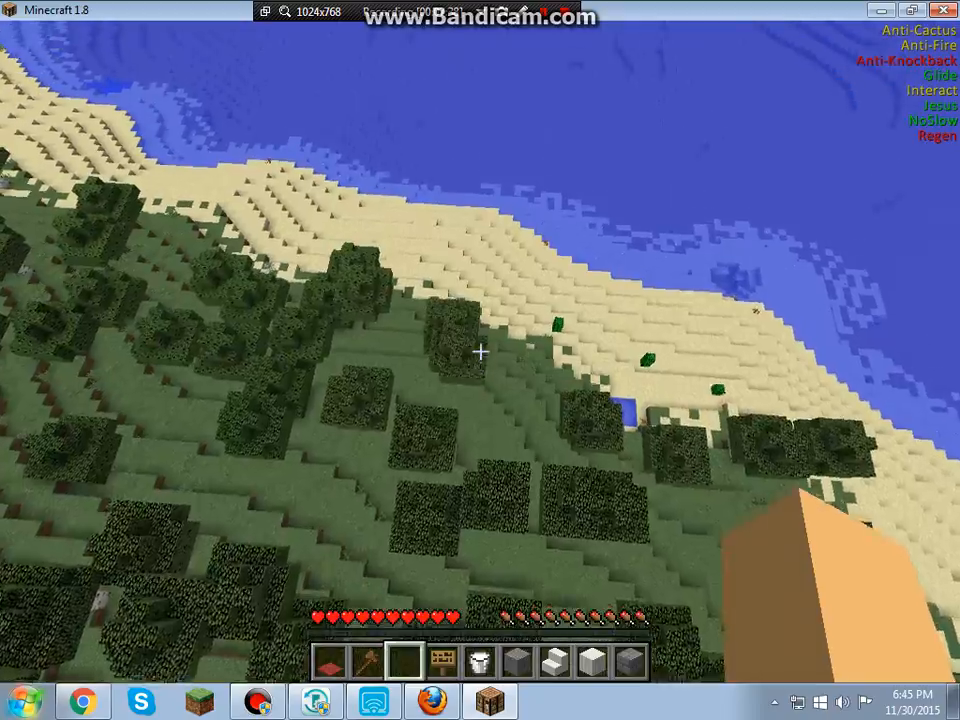
- Toggle the F3 debug overlay and walk back onto the sand
{"action": "key", "text": "F3"}
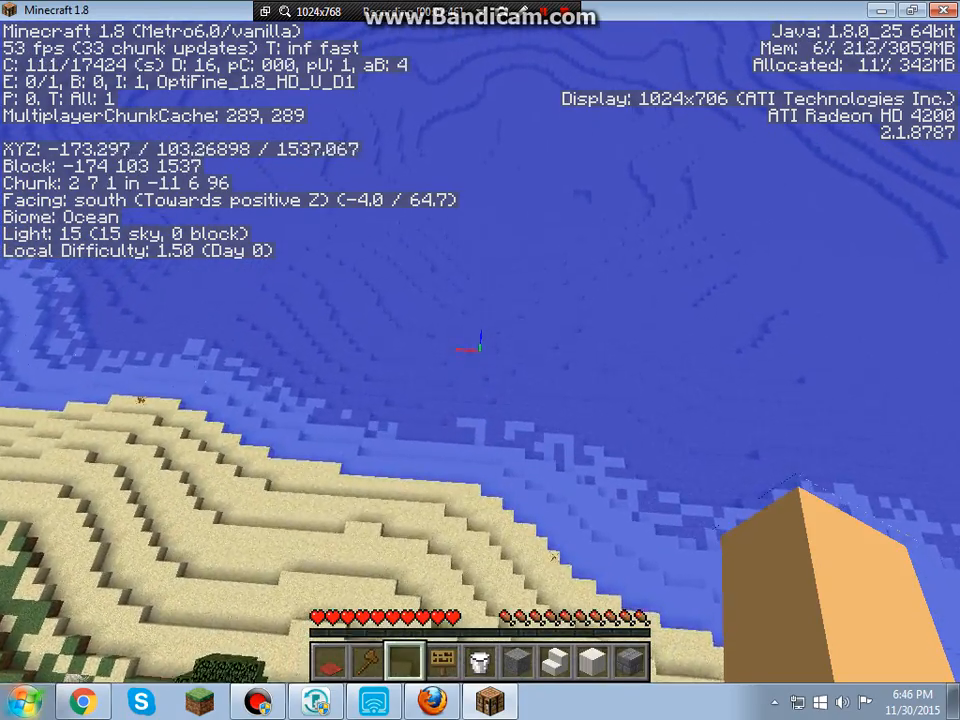
{"action": "mouse_move", "coordinate": [480, 360]}
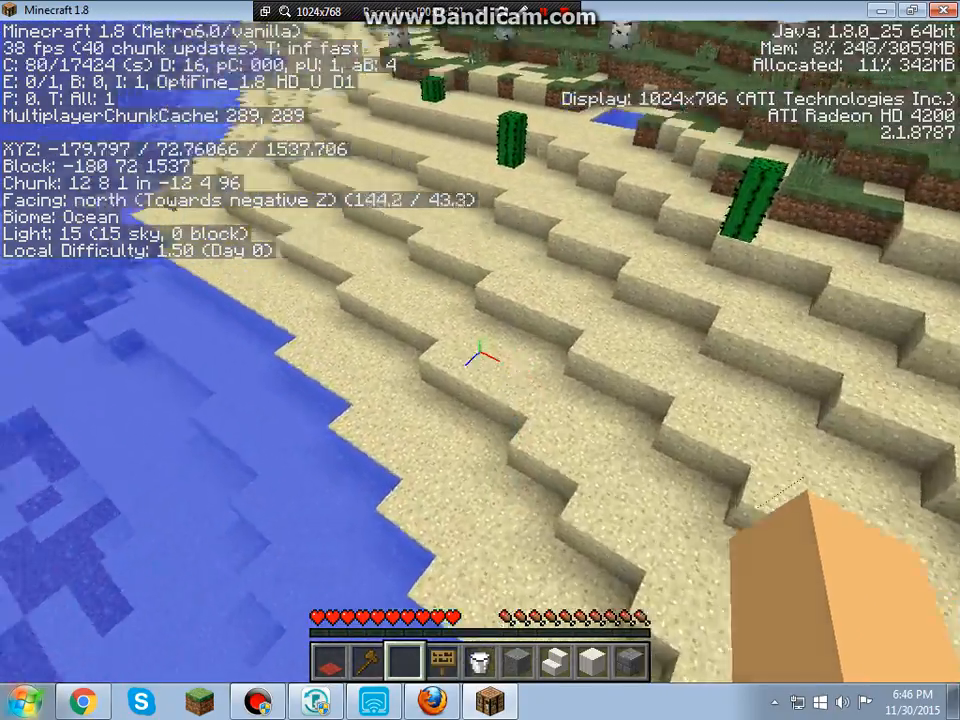
{"action": "mouse_move", "coordinate": [480, 360]}
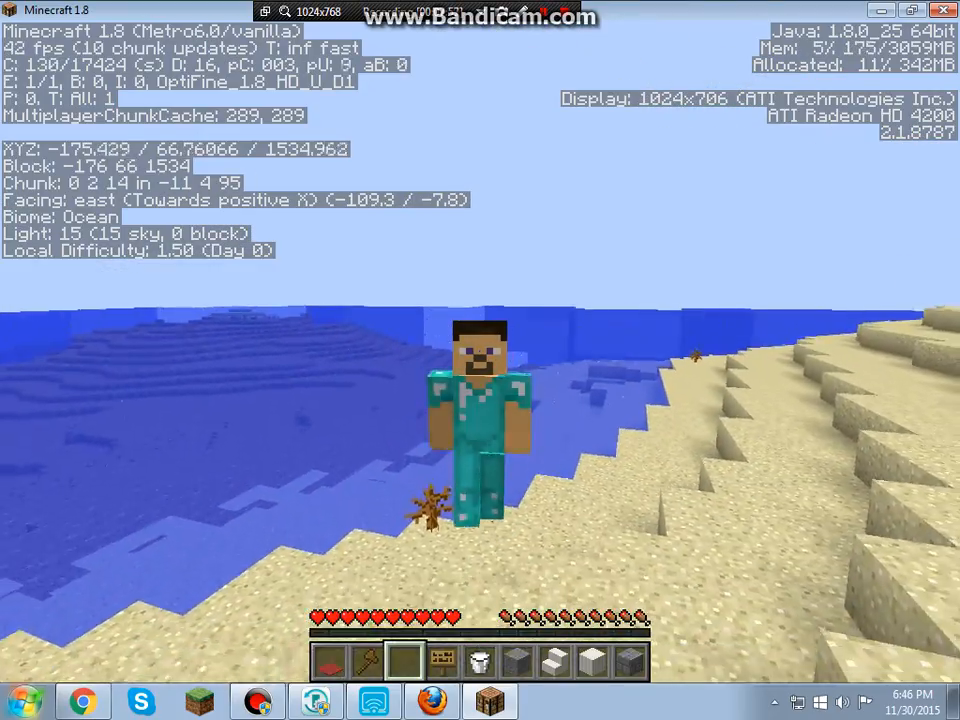
{"action": "key", "text": "w"}
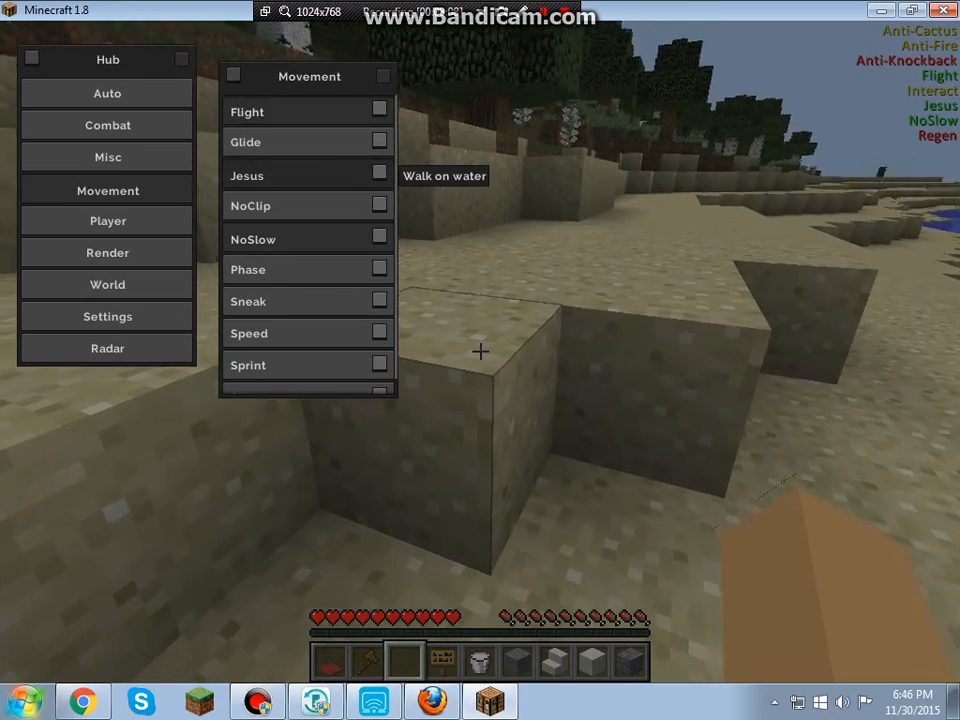
- Bring up the game menu and return to the game world
{"action": "key", "text": "Escape"}
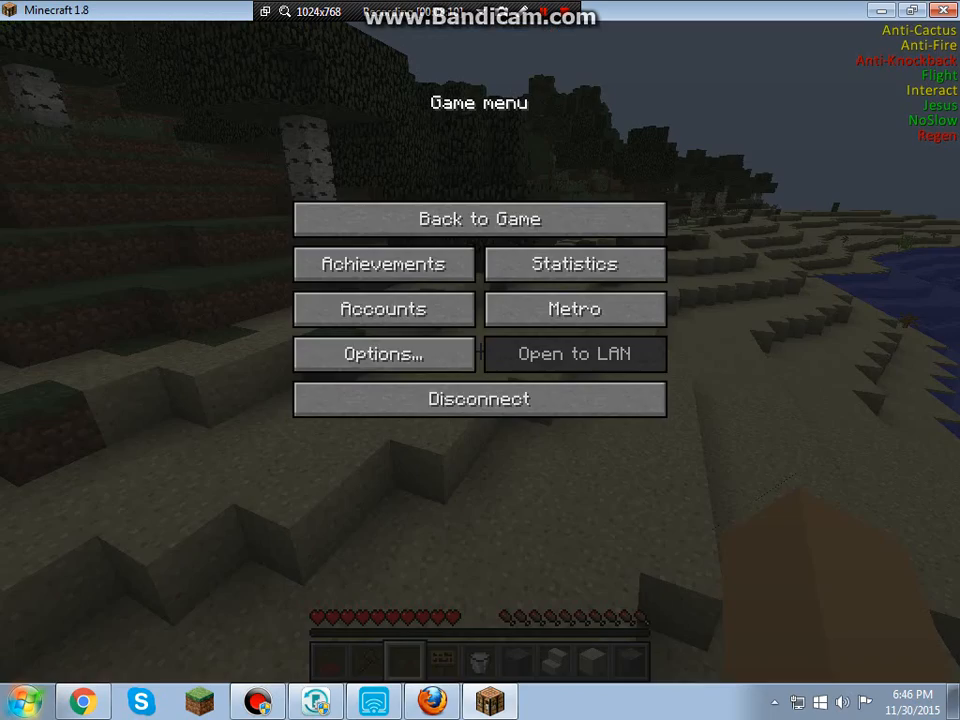
{"action": "left_click", "coordinate": [479, 219]}
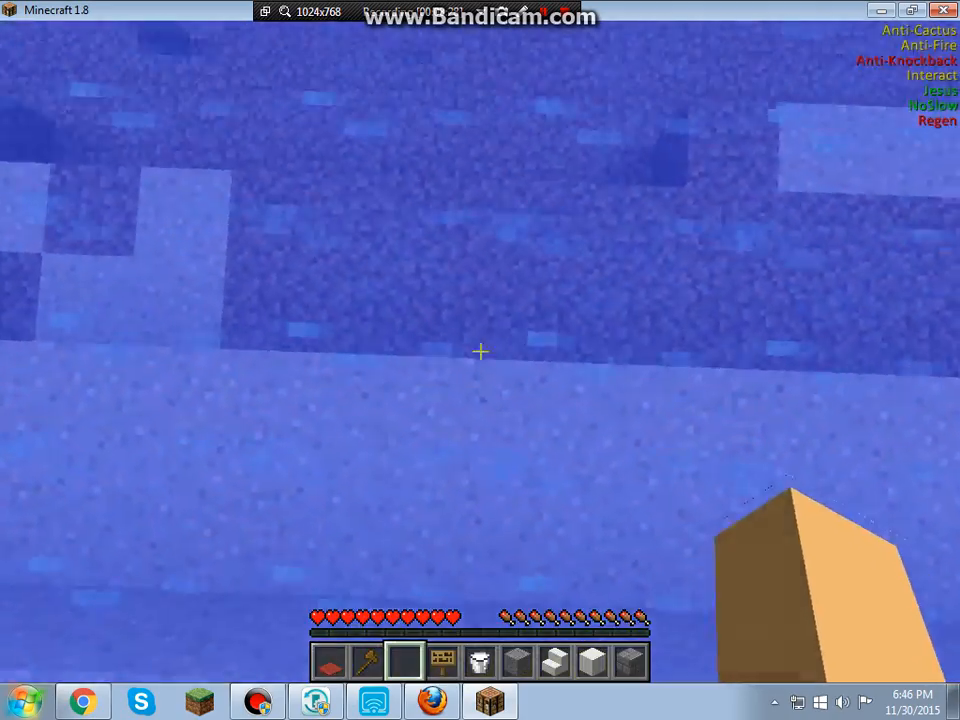
{"action": "mouse_move", "coordinate": [480, 351]}
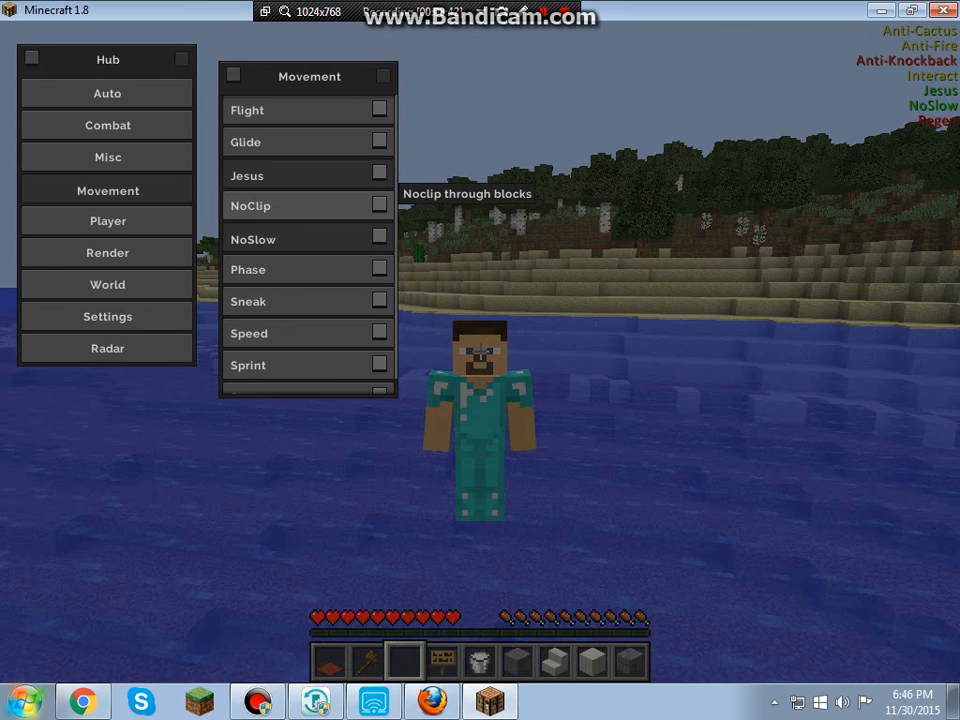
{"action": "mouse_move", "coordinate": [248, 269]}
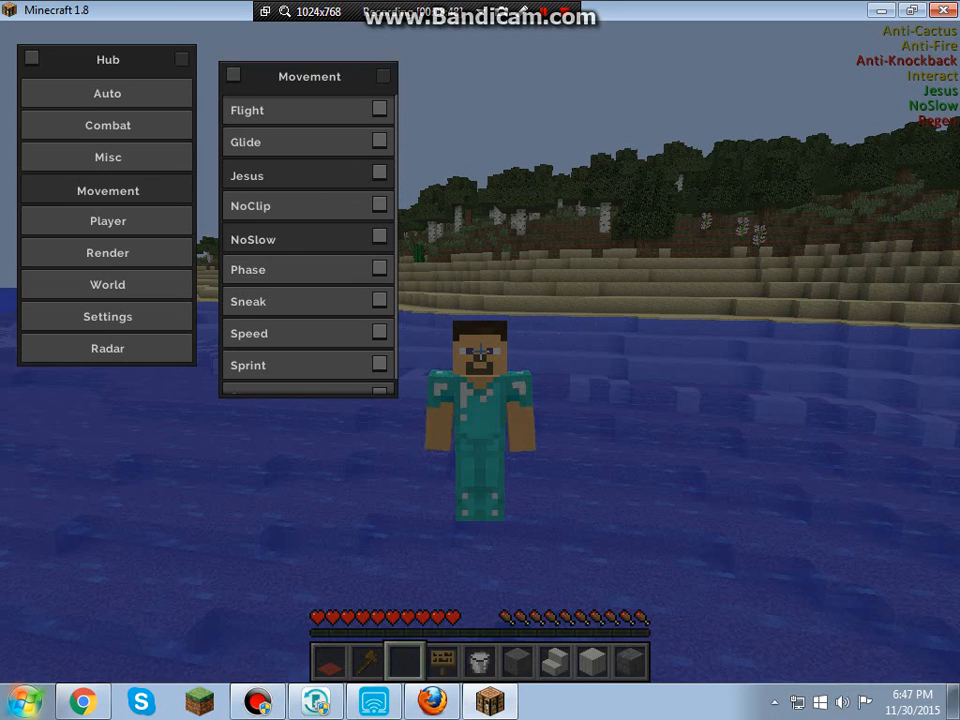
{"action": "mouse_move", "coordinate": [248, 269]}
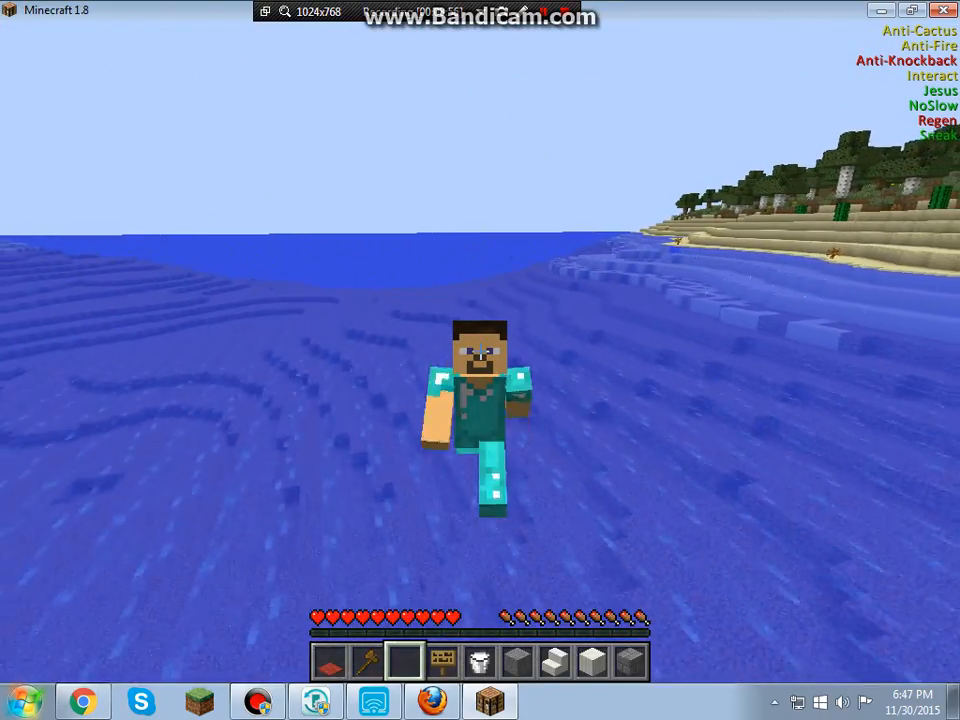
- Leave to the multiplayer list, refresh it, and rejoin the server
{"action": "key", "text": "Escape"}
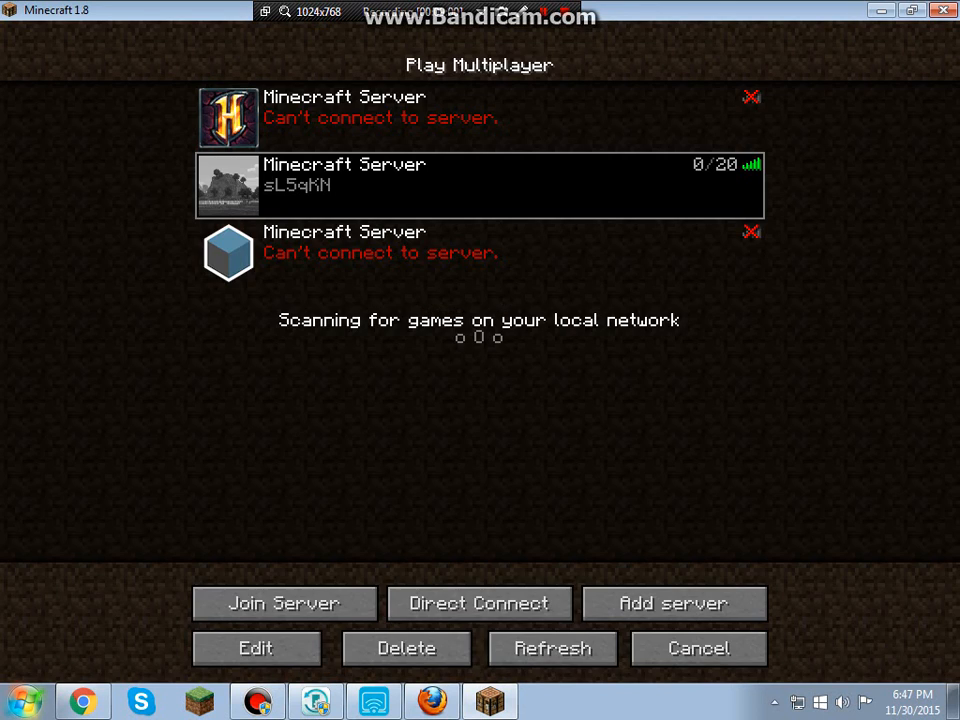
{"action": "left_click", "coordinate": [552, 647]}
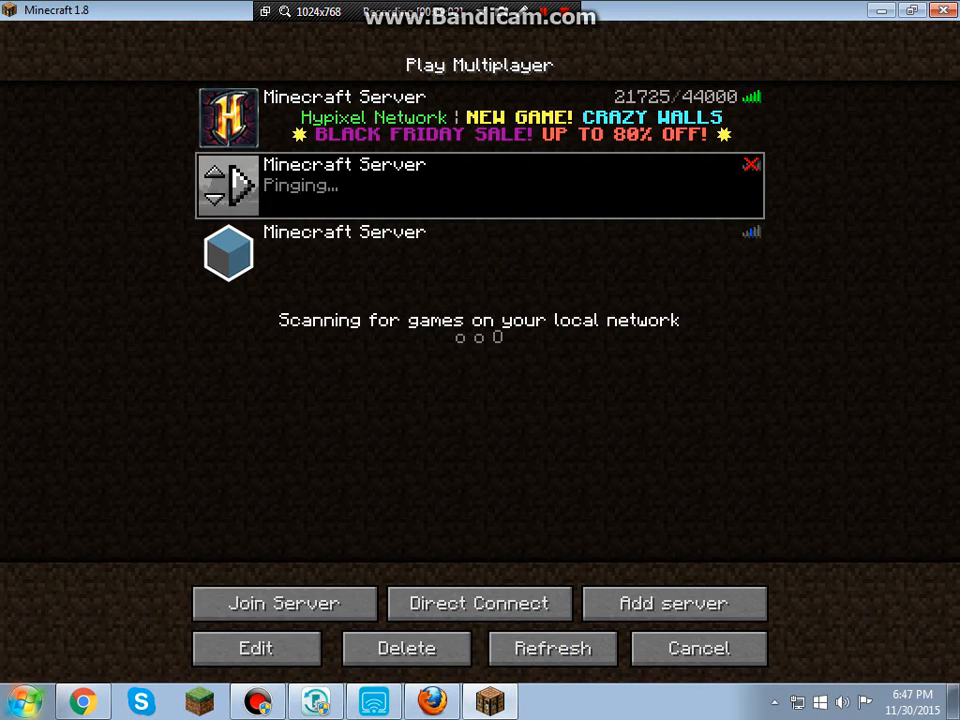
{"action": "left_click", "coordinate": [552, 648]}
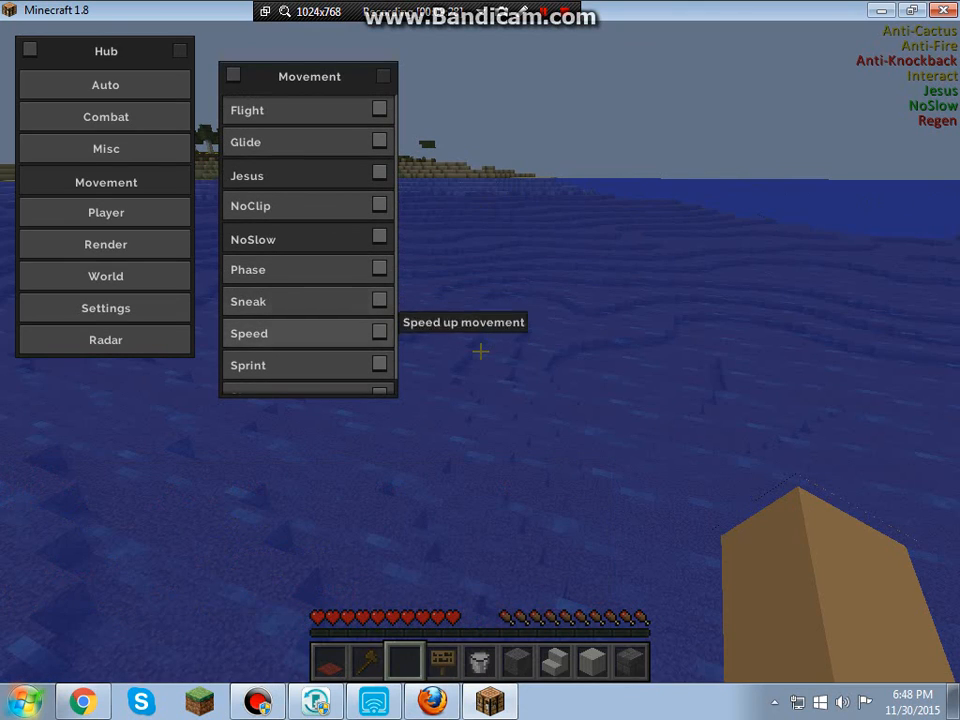
{"action": "mouse_move", "coordinate": [478, 345]}
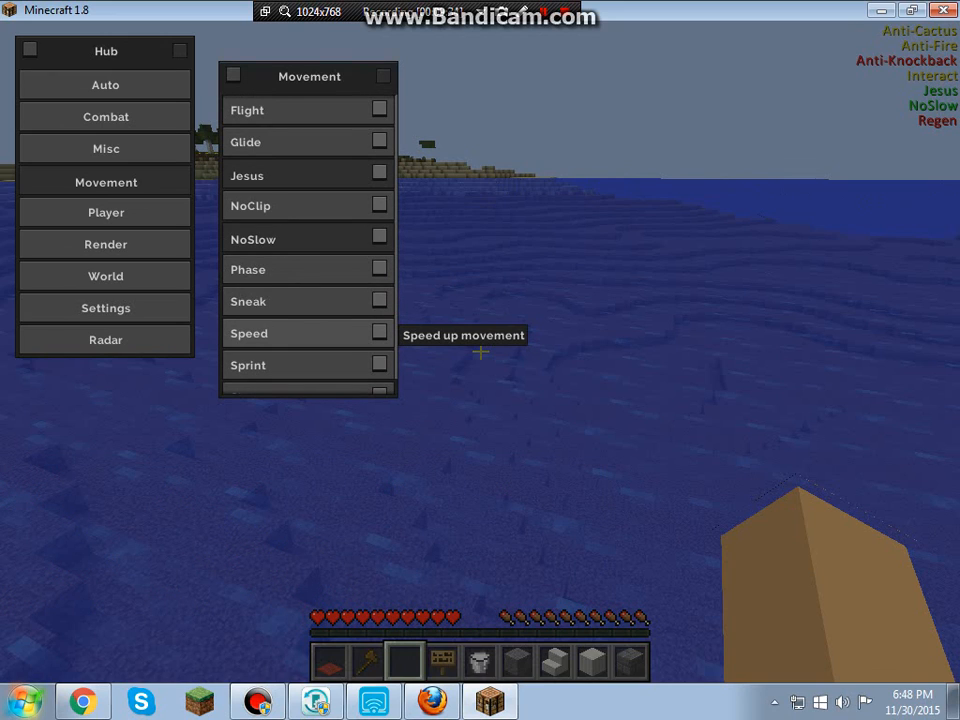
- Scroll the Movement panel down past Speed and Sprint to reach Step
{"action": "scroll", "scroll_direction": "down", "scroll_amount": 3}
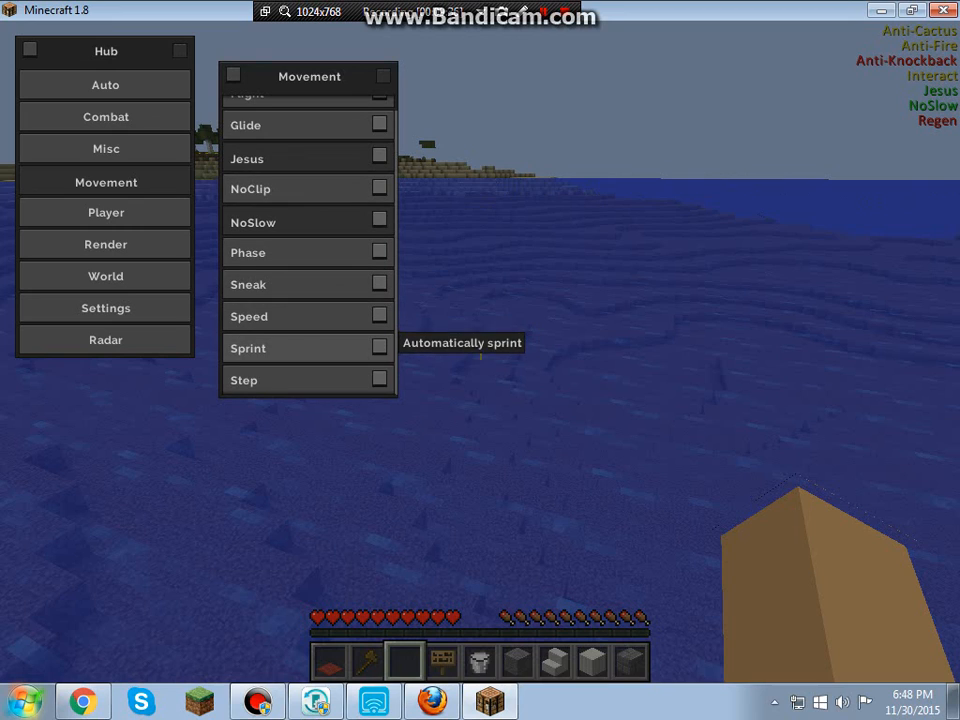
{"action": "mouse_move", "coordinate": [480, 352]}
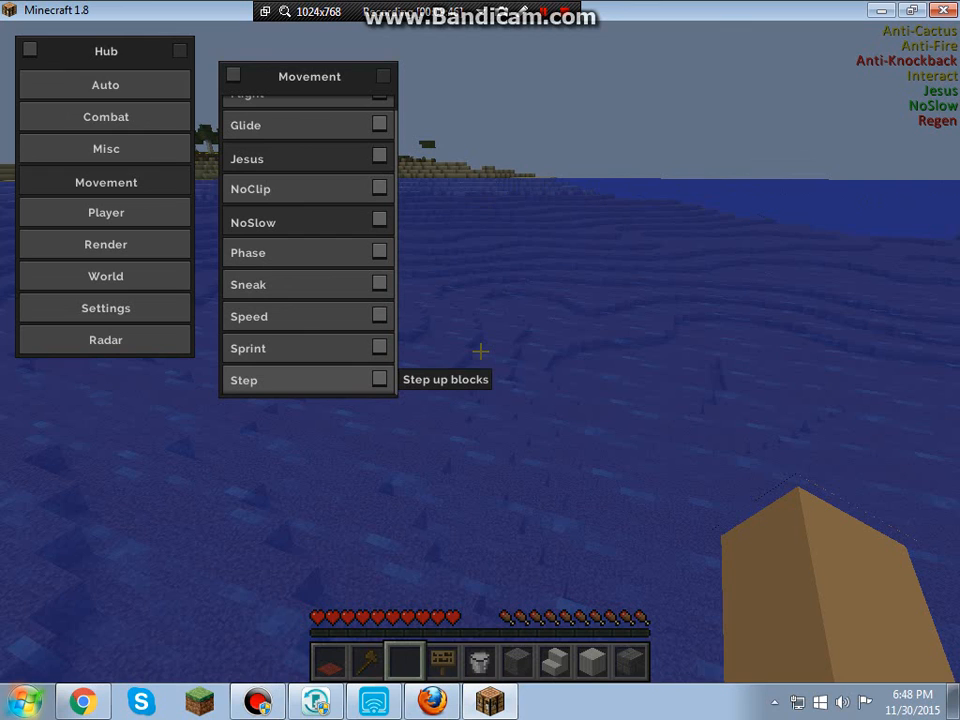
- Switch from the Movement panel to the Player panel, scrolled to Anti-AFK at the top
{"action": "left_click", "coordinate": [106, 180]}
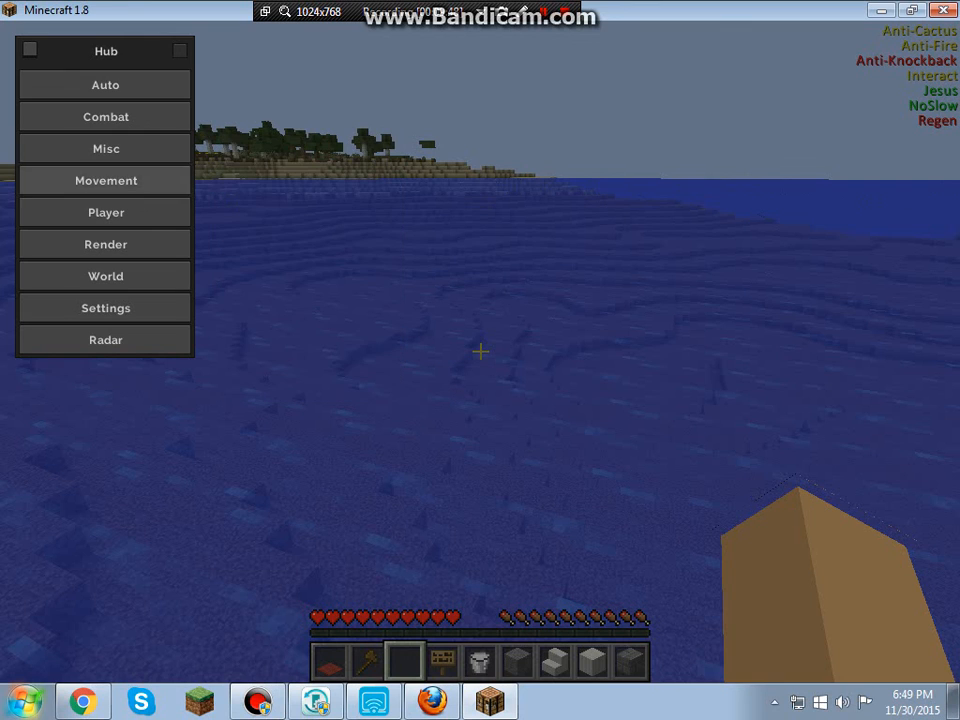
{"action": "left_click", "coordinate": [105, 213]}
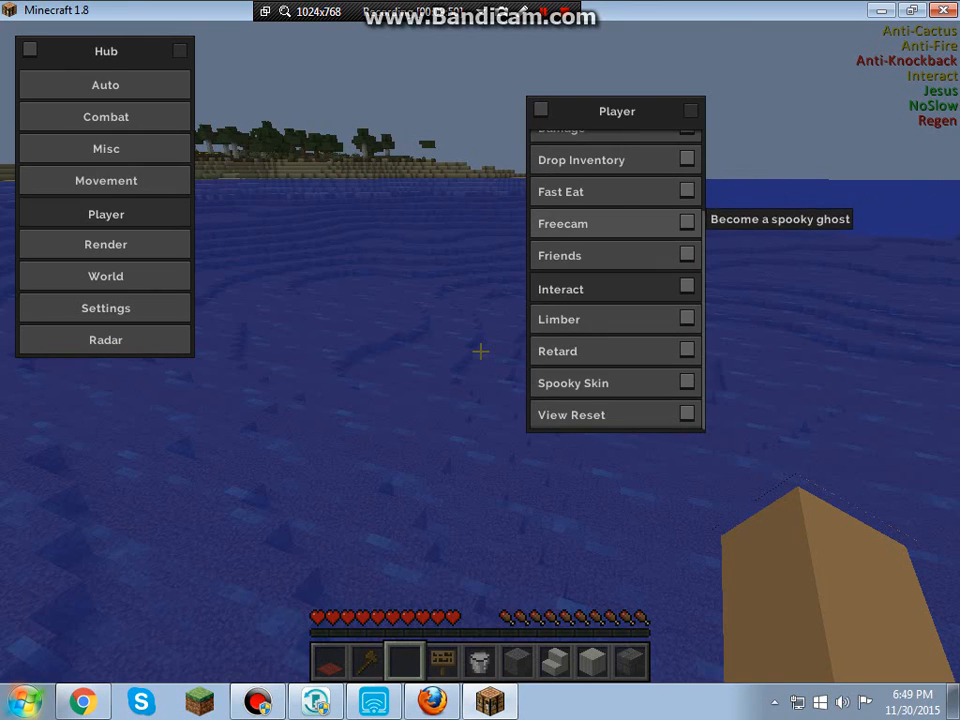
{"action": "scroll", "scroll_direction": "up", "scroll_amount": 3}
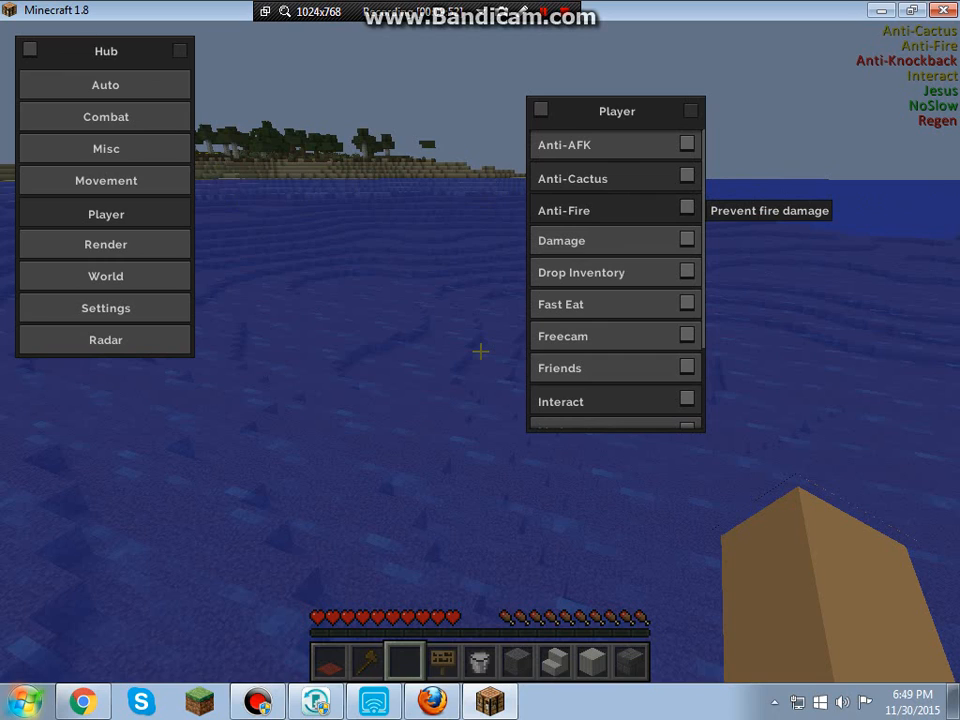